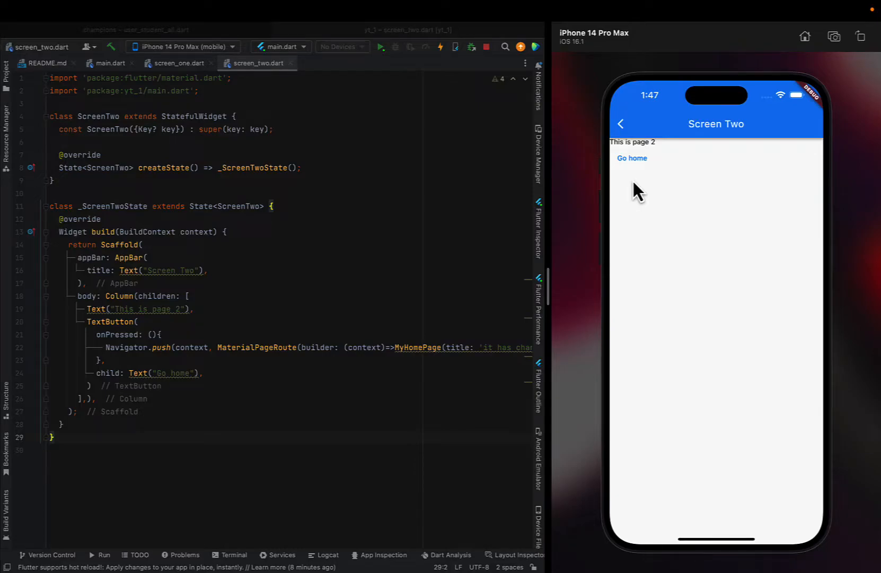
# - Tap through home, Screen One and Screen Two in the simulator, ending on the home page
pyautogui.click(632, 158)
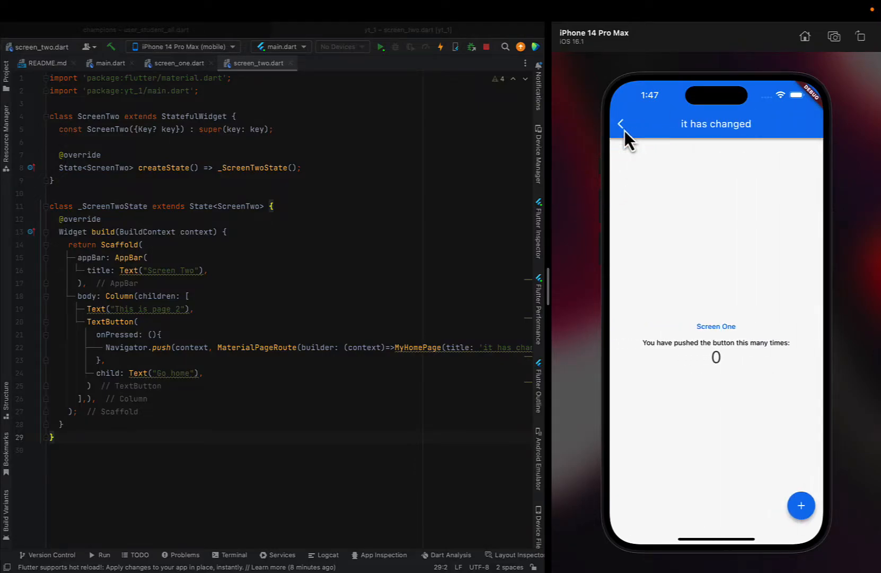
pyautogui.moveTo(564, 264)
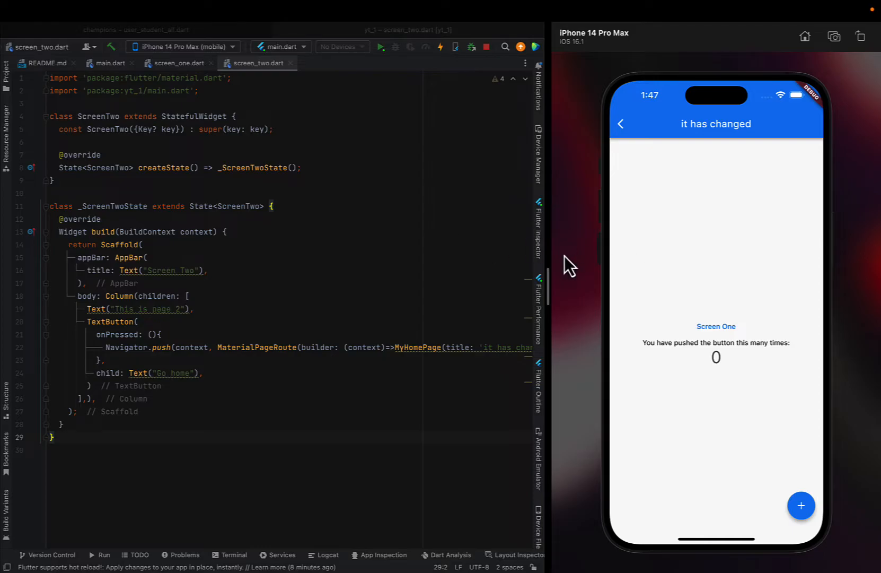
pyautogui.moveTo(584, 274)
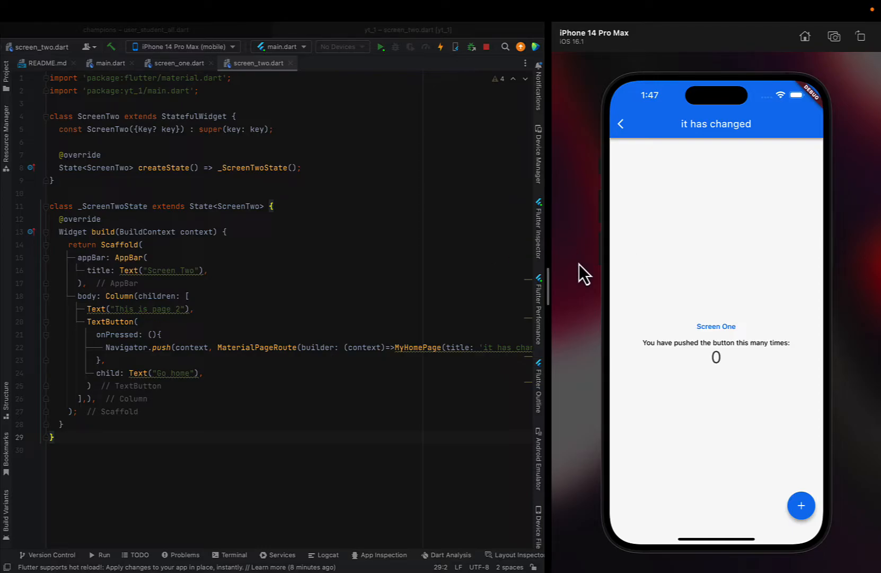
pyautogui.moveTo(665, 310)
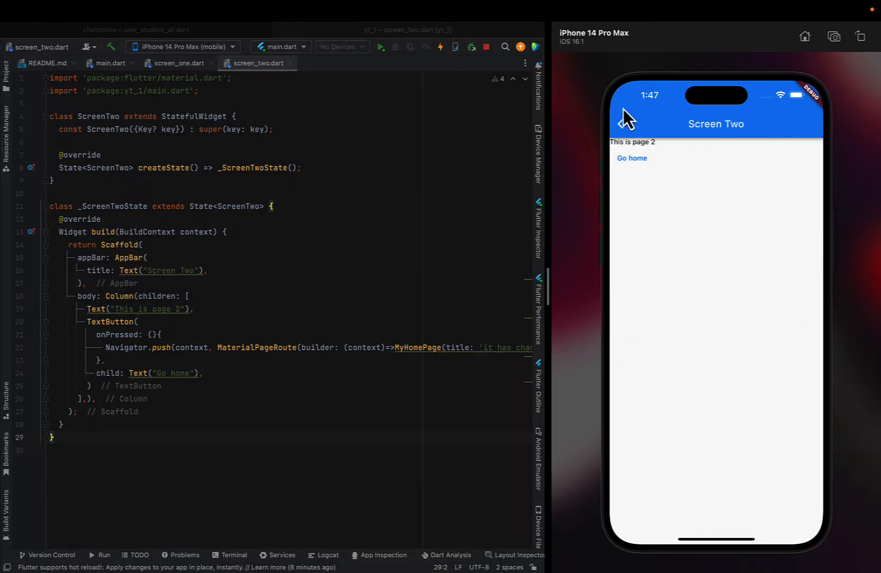
pyautogui.click(631, 158)
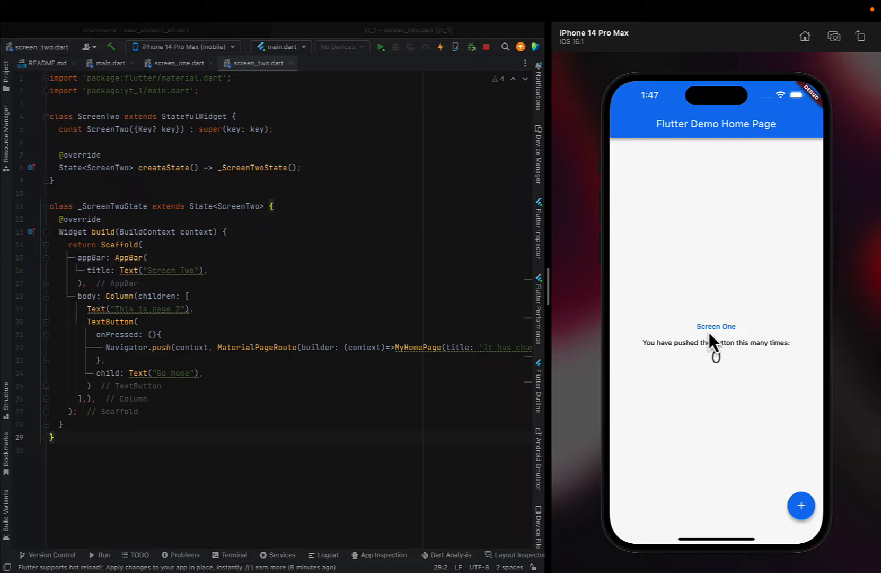
pyautogui.click(715, 326)
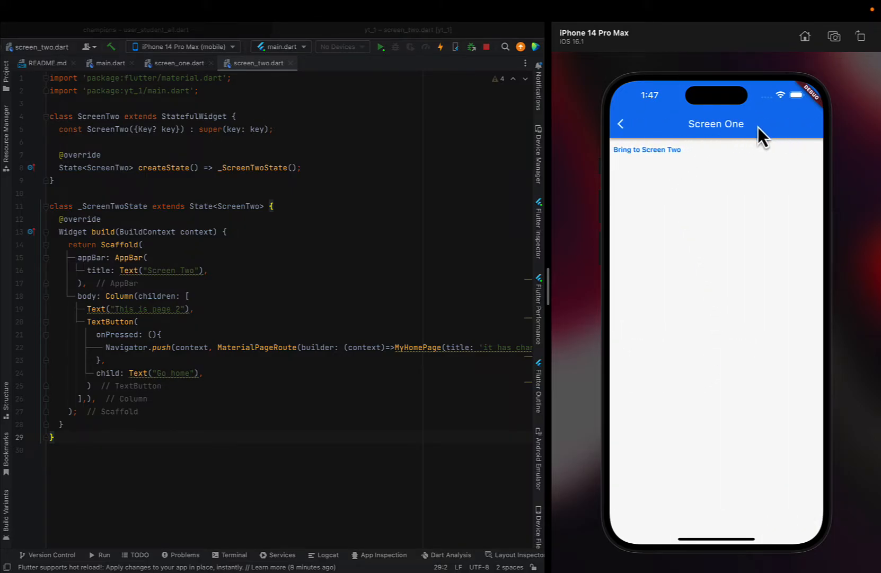
pyautogui.click(647, 150)
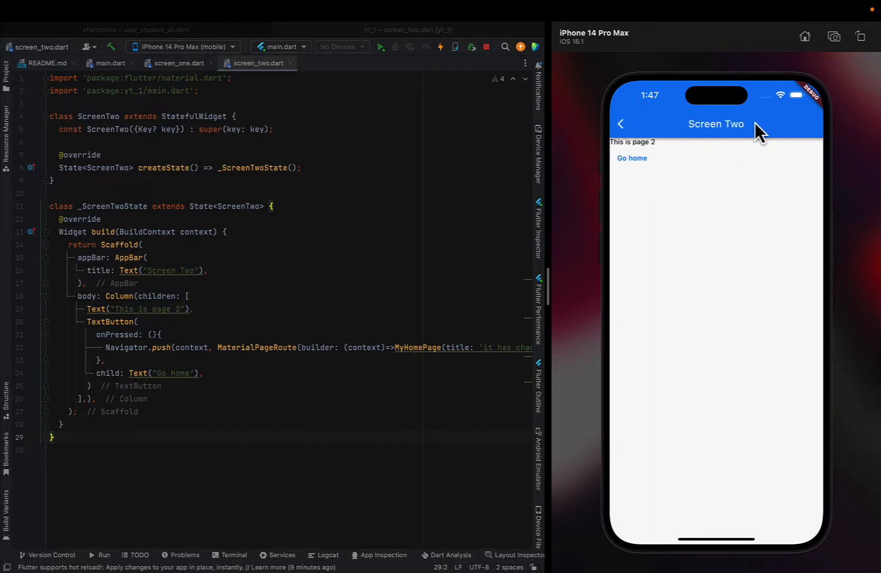
pyautogui.click(632, 158)
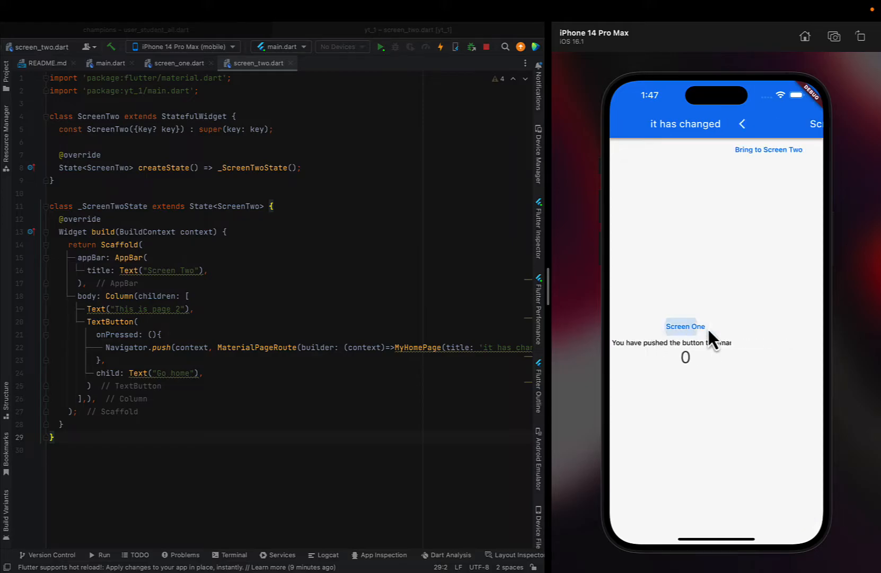
pyautogui.click(769, 149)
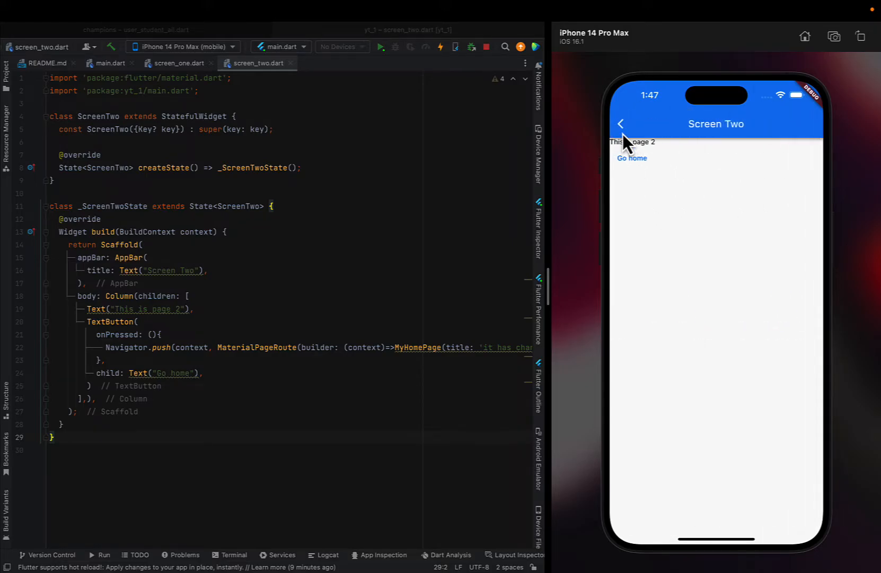
pyautogui.click(631, 157)
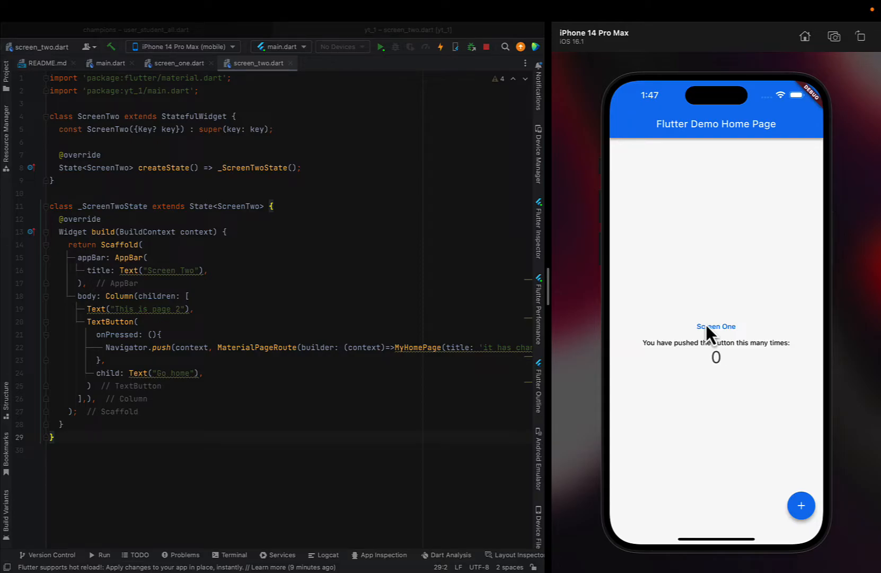
pyautogui.moveTo(18, 99)
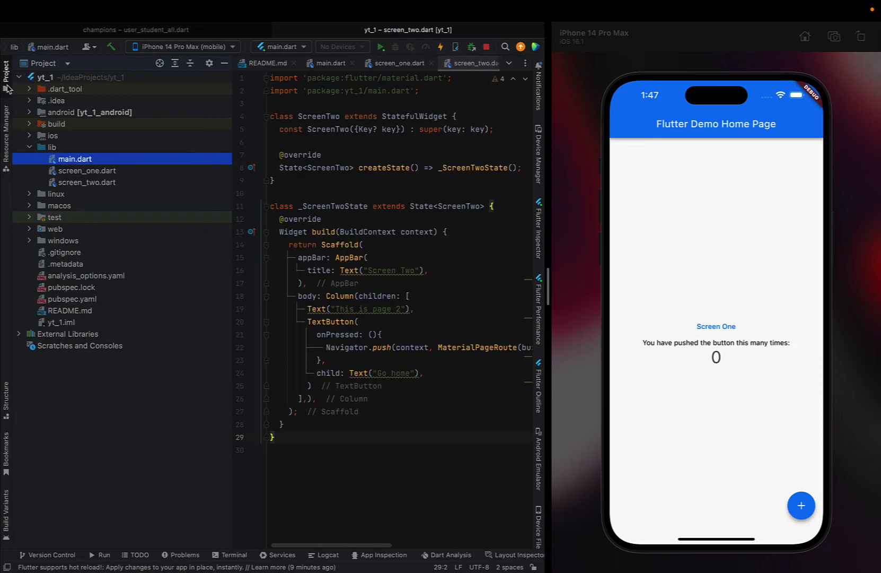
# - Browse lib and main.dart in the Project panel, then close the panel and README.md
pyautogui.click(49, 147)
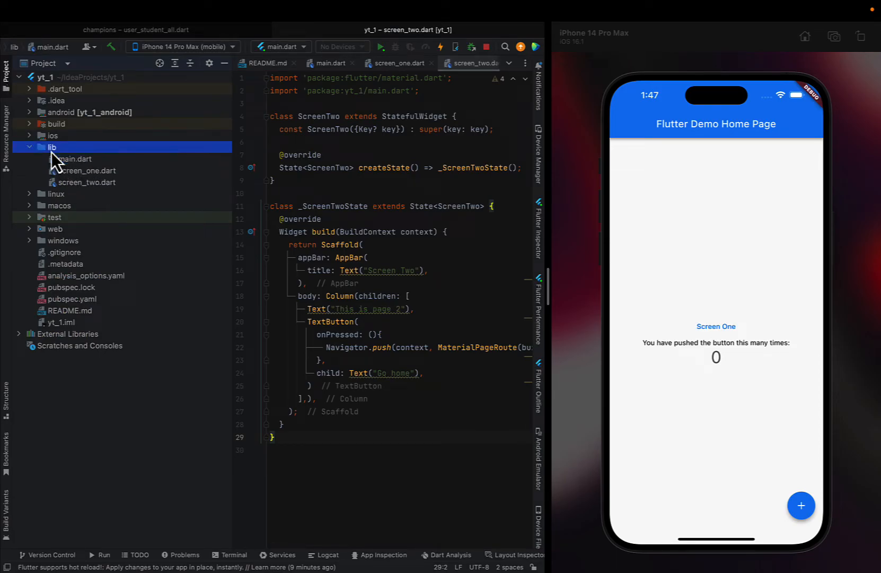
pyautogui.click(72, 159)
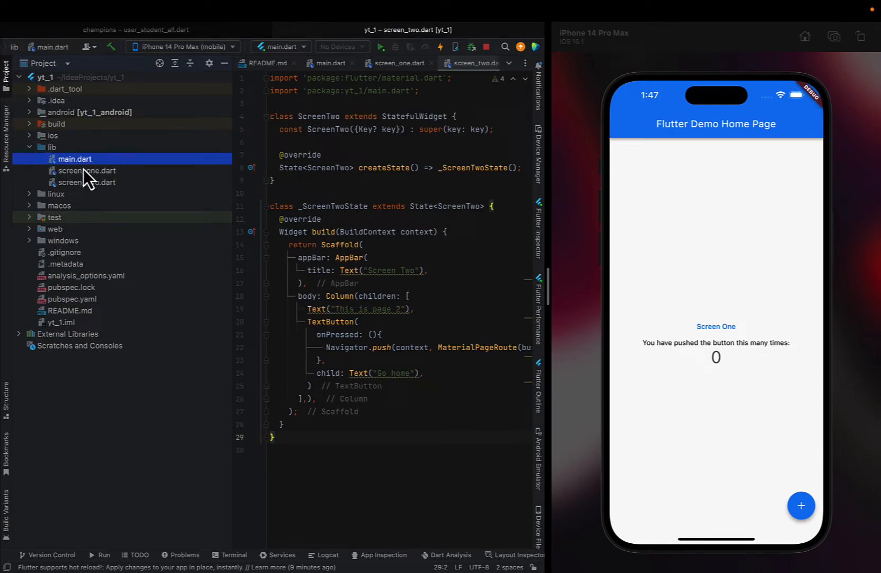
pyautogui.click(88, 182)
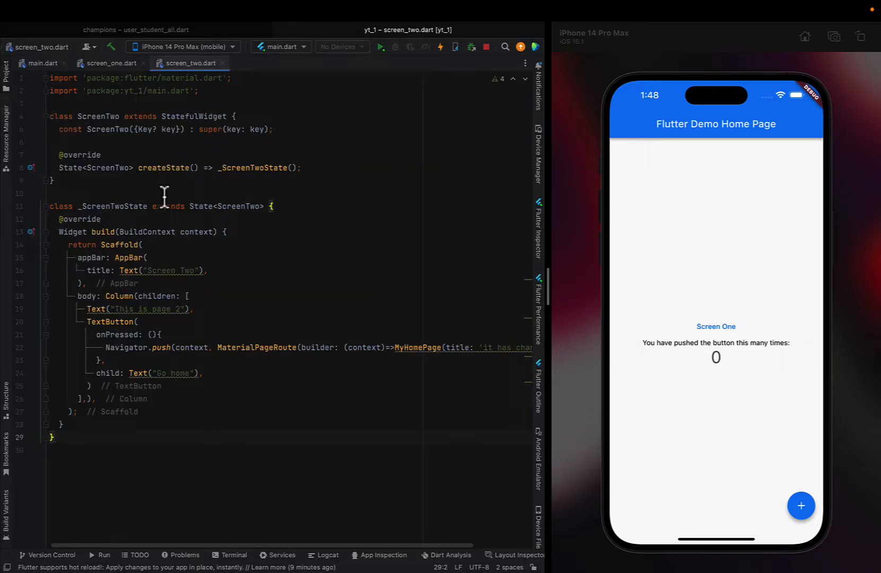
# - In main.dart's TextButton, add const before Text("Screen One") and ScreenOne()
pyautogui.click(46, 62)
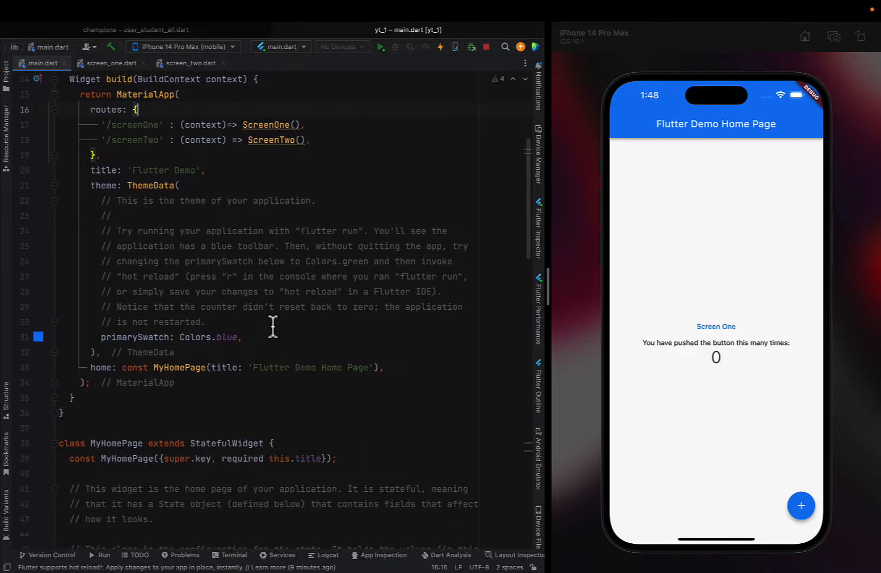
pyautogui.scroll(-3)
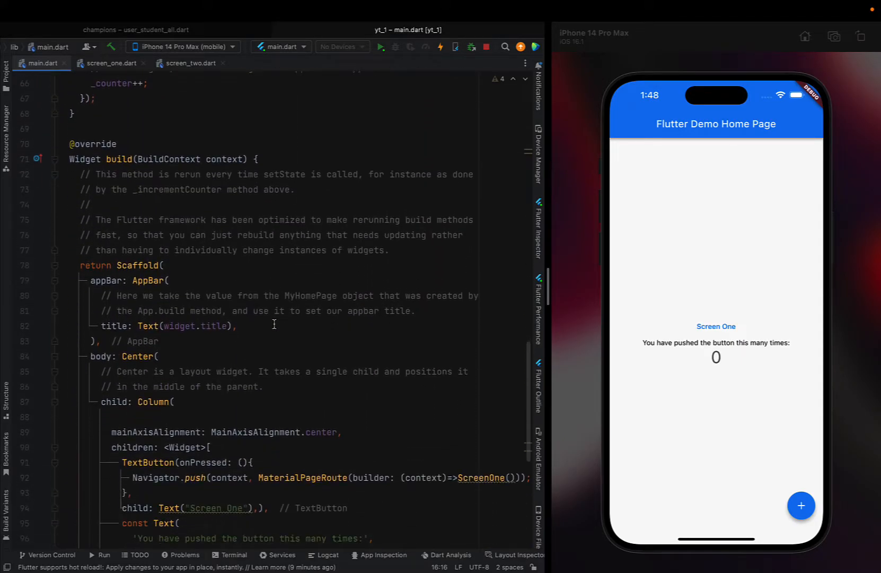
pyautogui.scroll(-3)
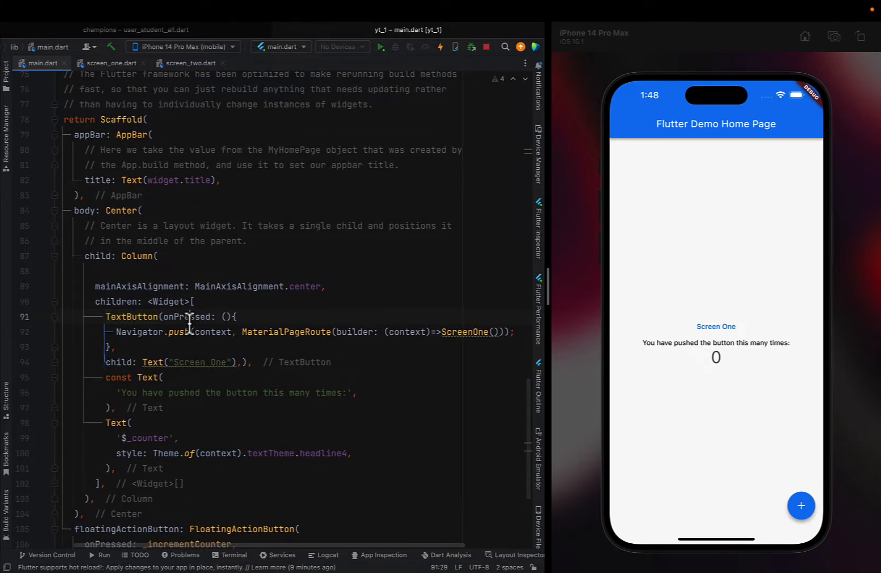
pyautogui.click(172, 332)
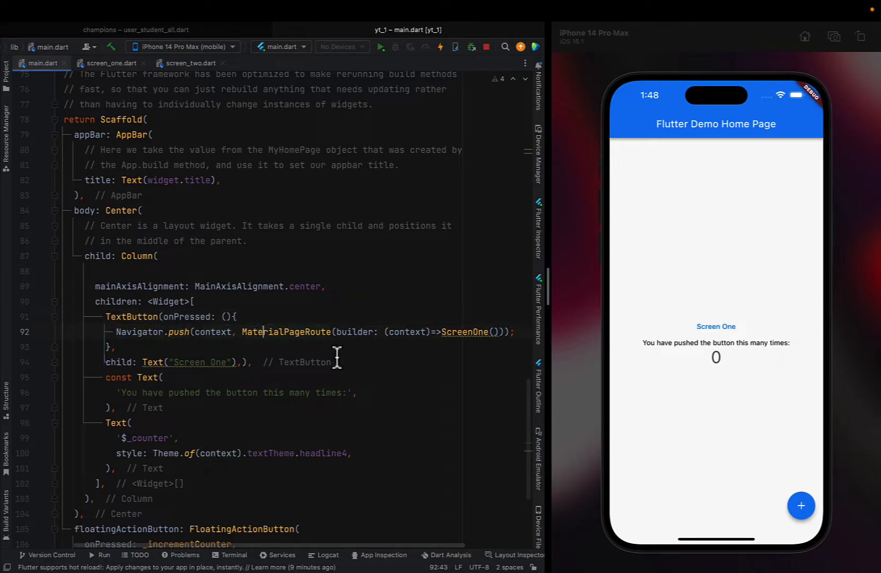
pyautogui.hscroll(3)
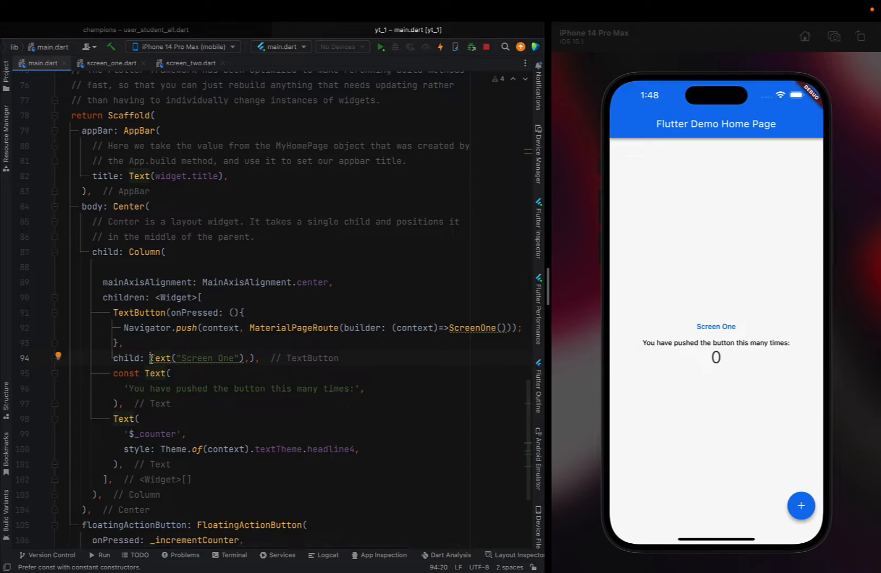
pyautogui.write('const')
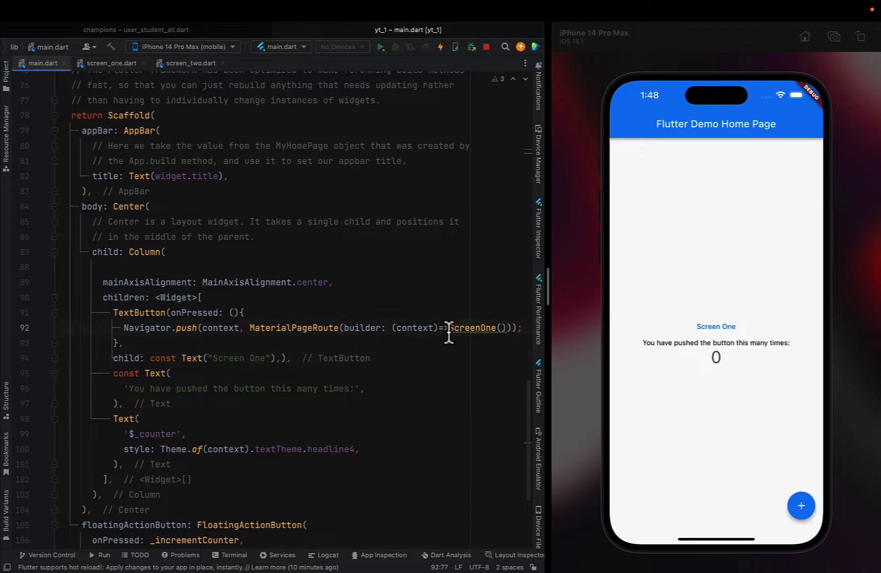
pyautogui.write('const')
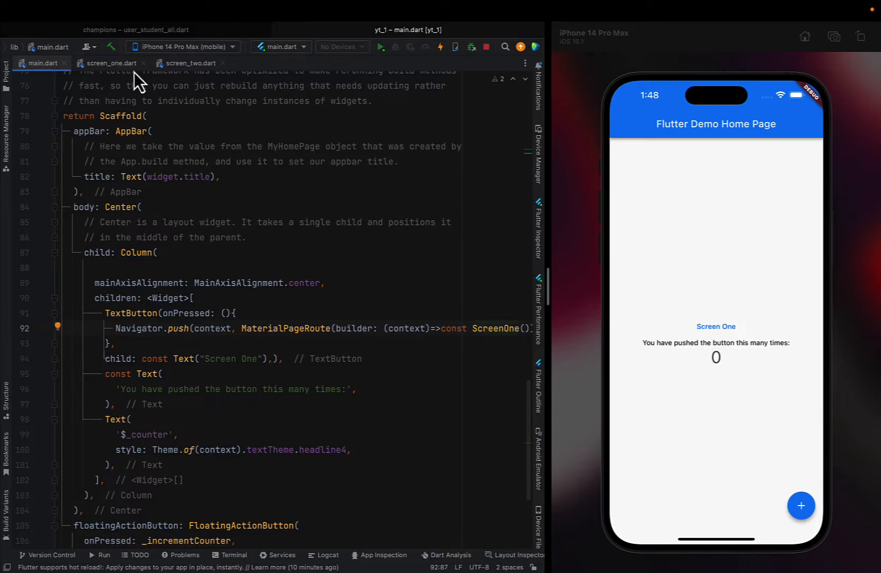
# - Switch the editor to the screen_one.dart tab
pyautogui.click(106, 62)
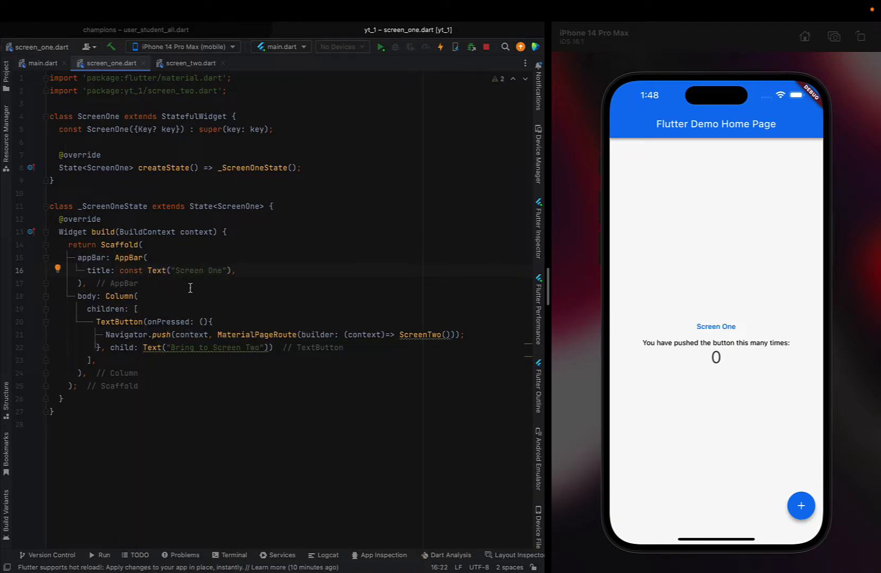
pyautogui.moveTo(214, 364)
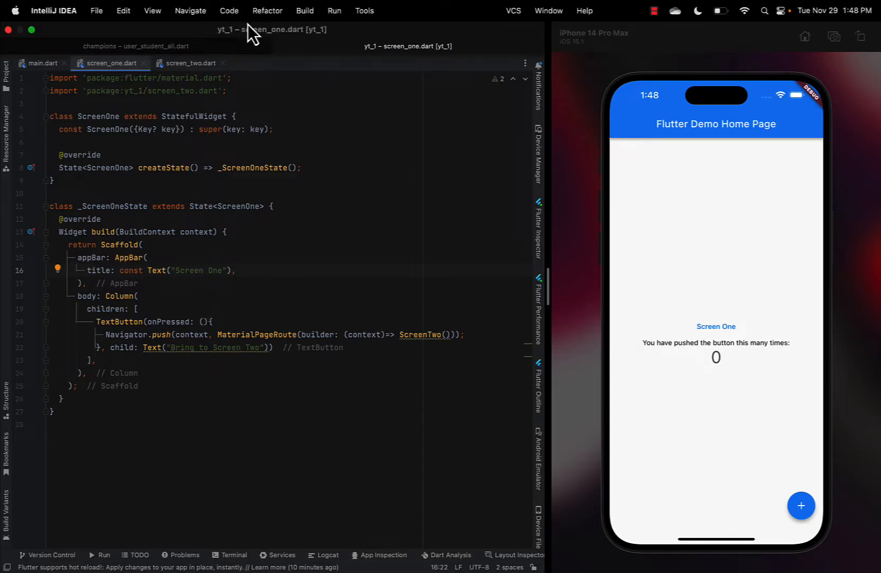
# - Use View > Increase Font Size in All Editors twice
pyautogui.click(152, 10)
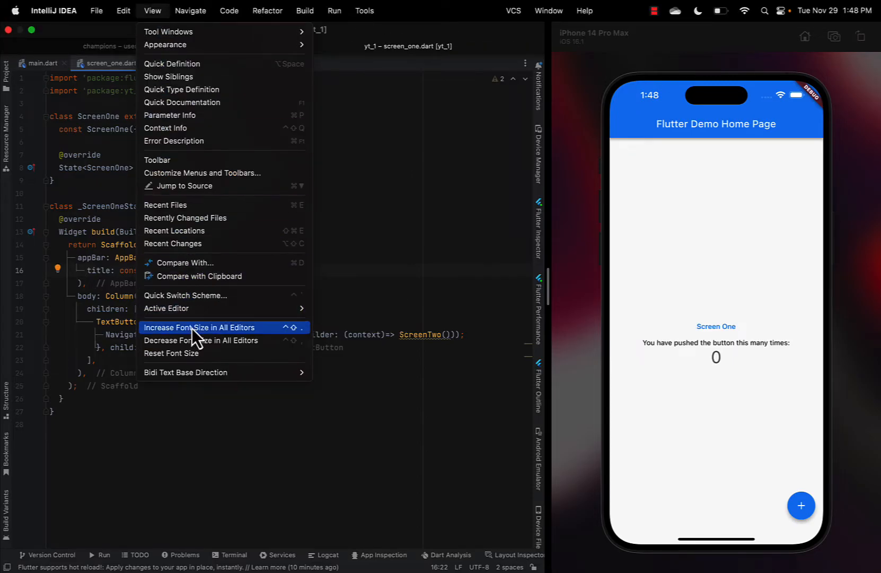
pyautogui.click(198, 327)
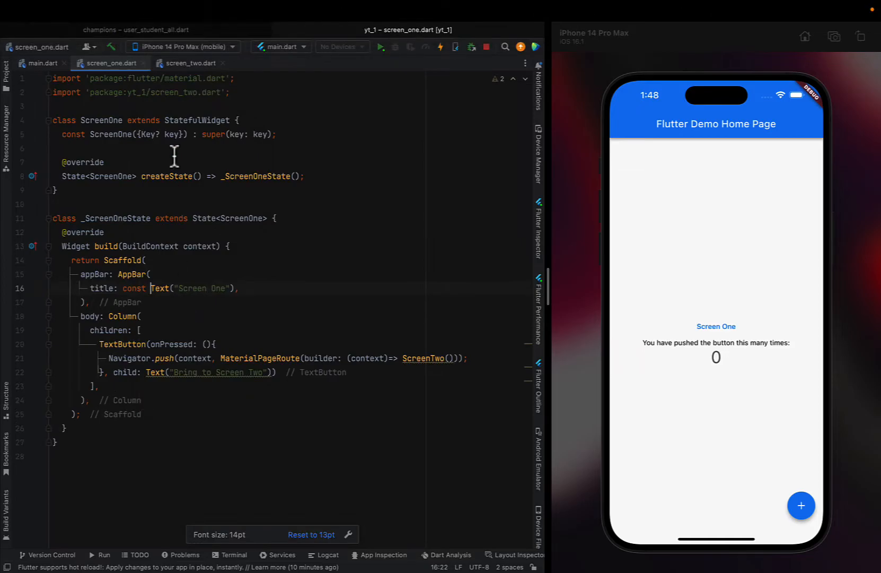
pyautogui.click(152, 10)
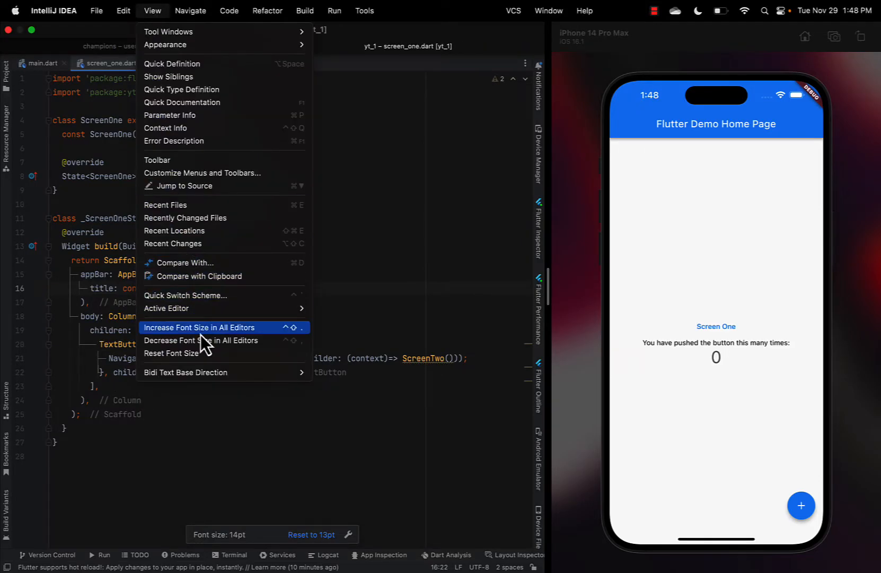
pyautogui.click(198, 328)
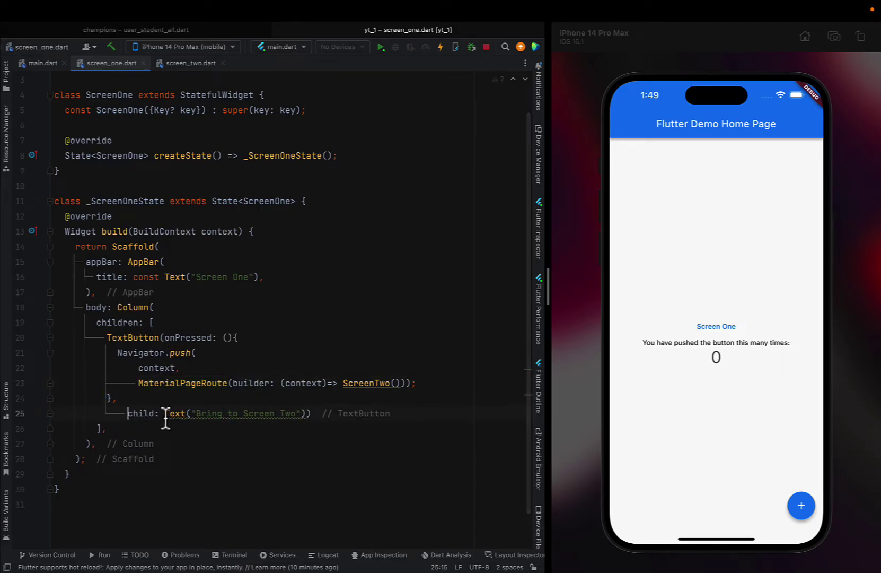
# - Add const to the Screen Two button's Text and ScreenTwo route, then show screen_two.dart
pyautogui.write('const')
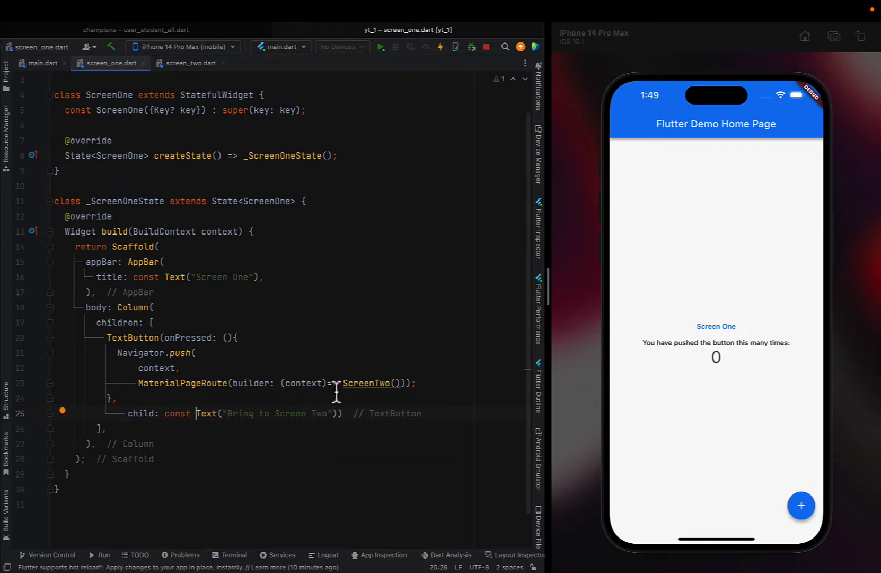
pyautogui.write('const')
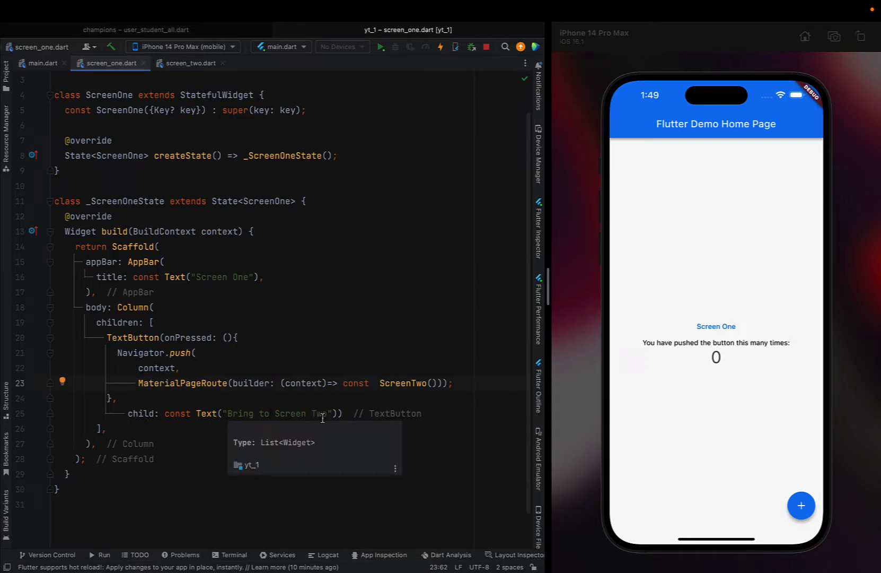
pyautogui.moveTo(197, 383)
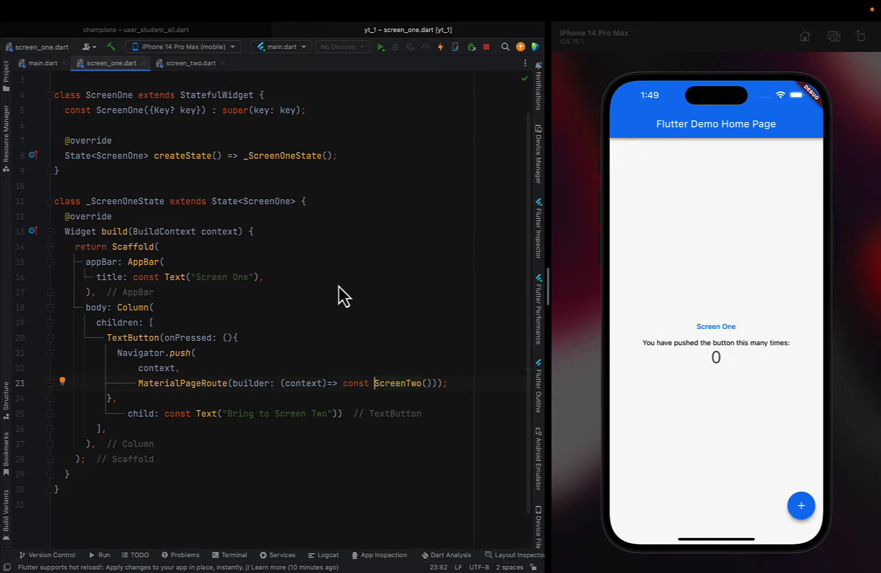
pyautogui.click(189, 63)
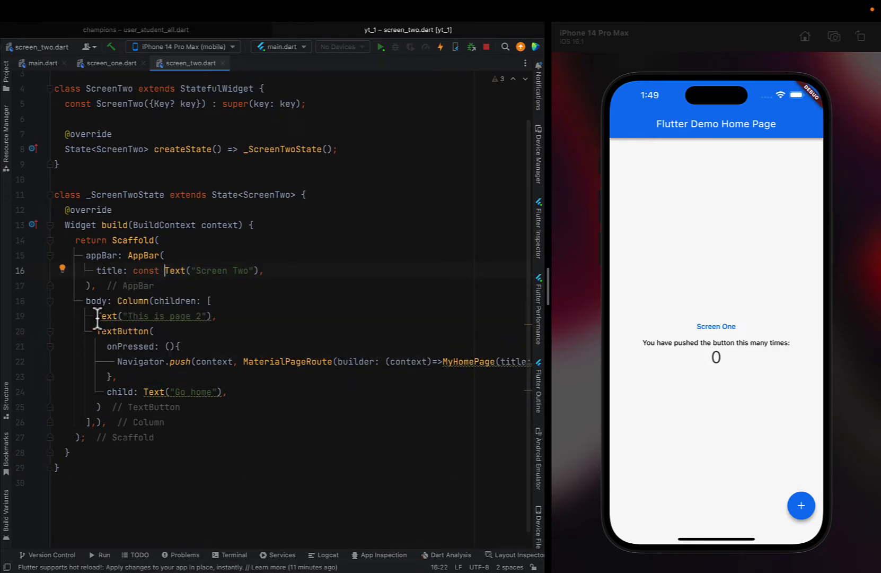
# - Add const to Screen Two's Text and MyHomePage and put the route builder on its own line
pyautogui.write('const')
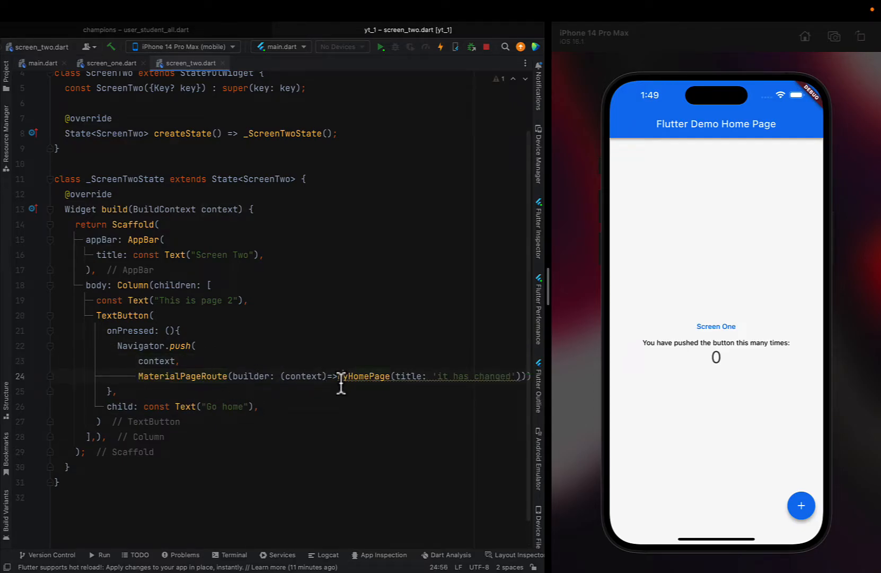
pyautogui.press('Enter')
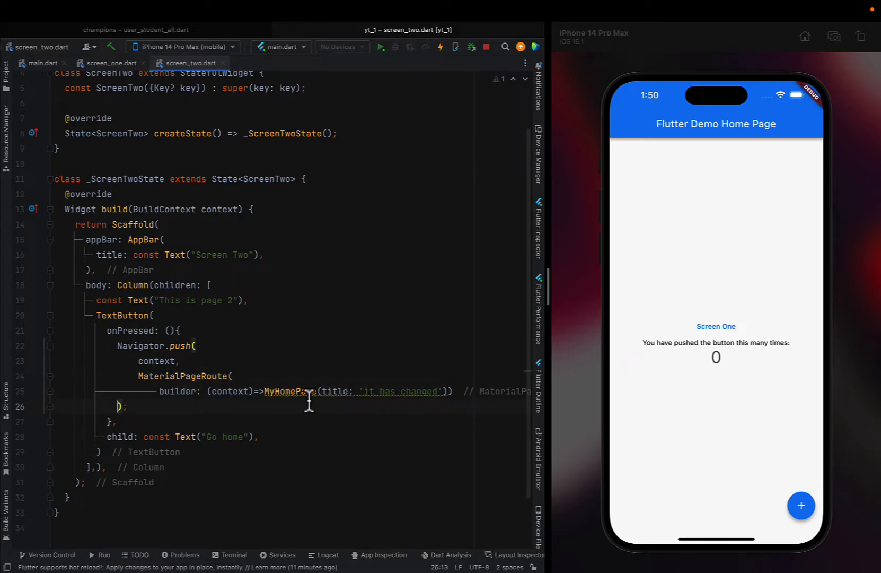
pyautogui.write('const')
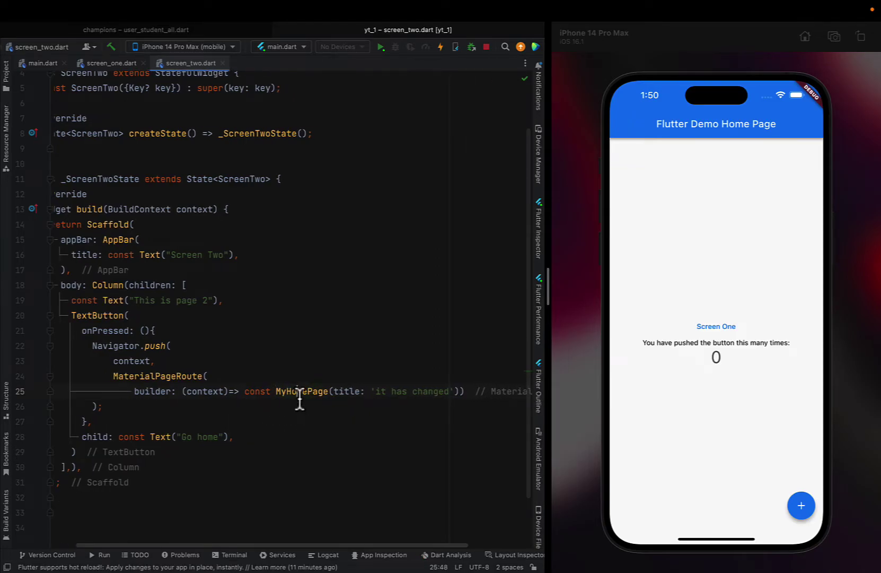
pyautogui.moveTo(376, 391); pyautogui.dragTo(442, 391)
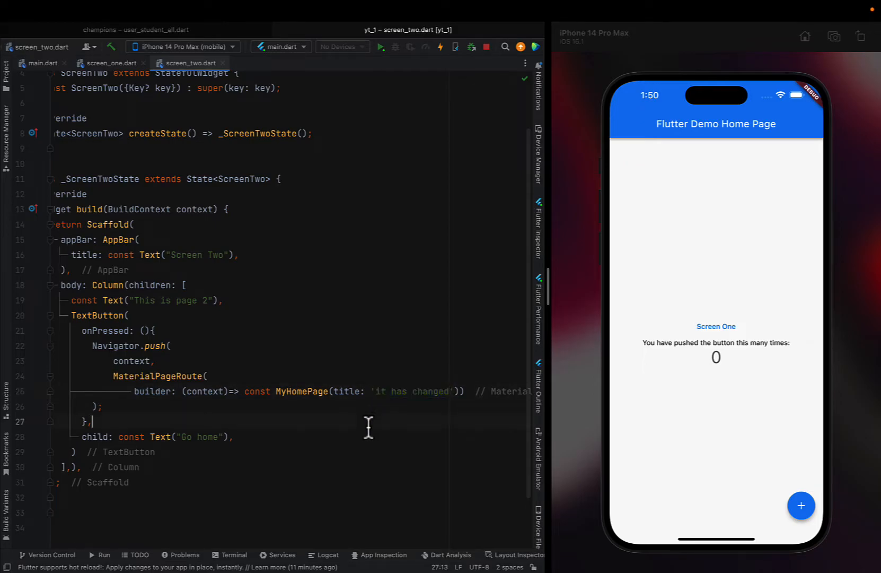
pyautogui.click(44, 63)
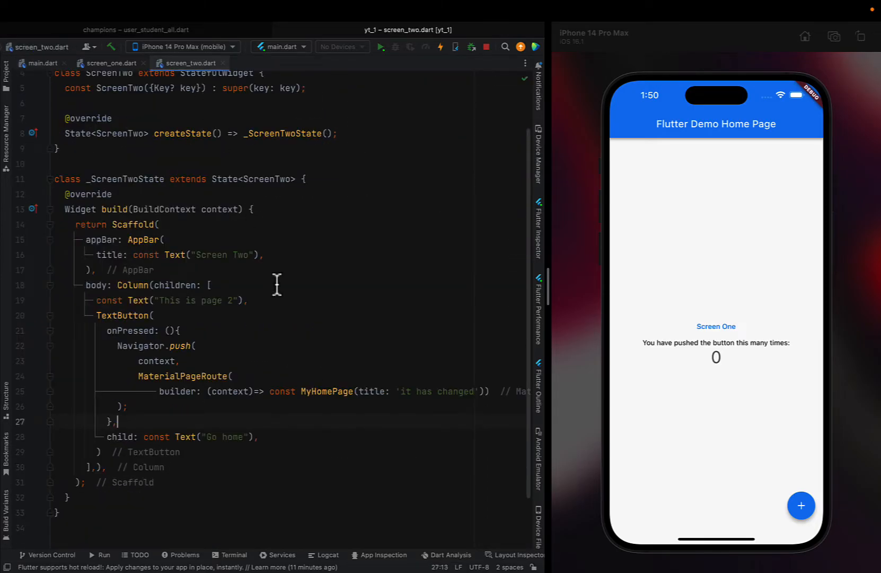
pyautogui.moveTo(300, 373)
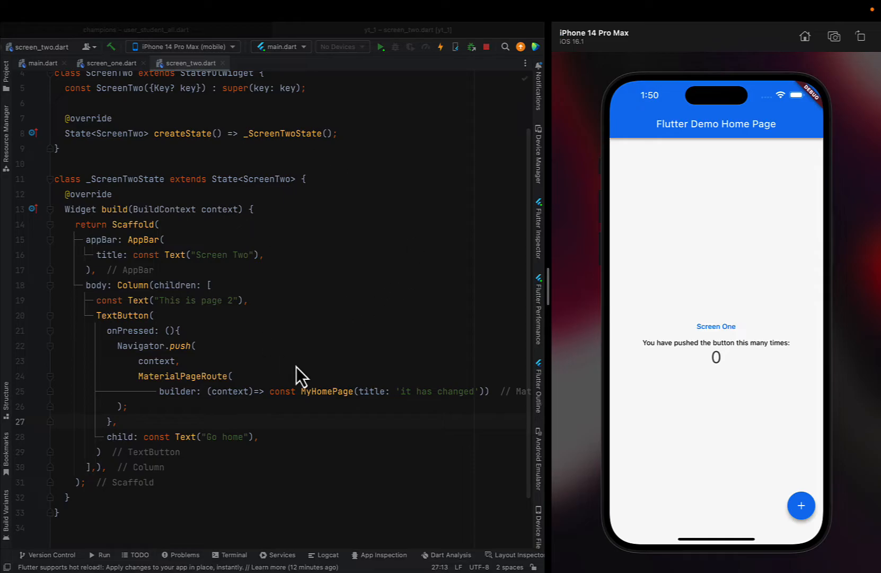
pyautogui.moveTo(387, 68)
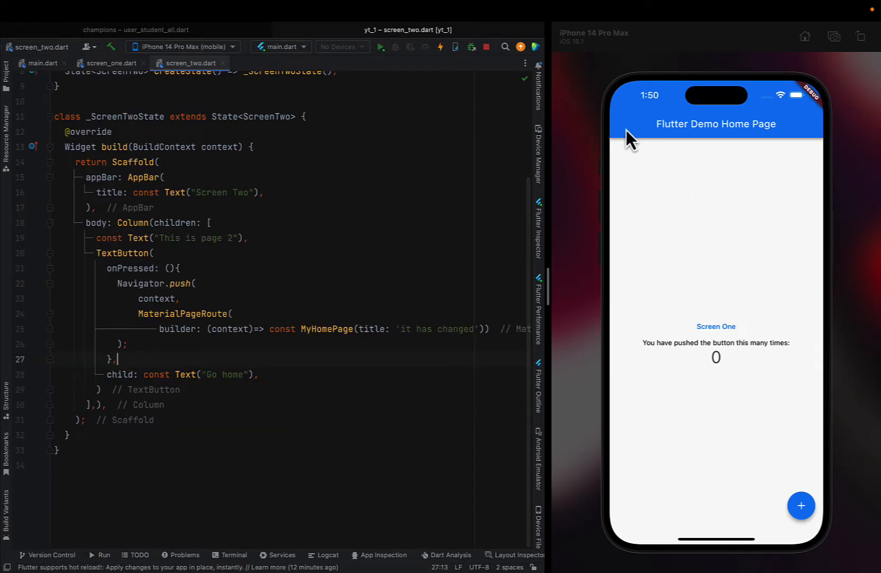
pyautogui.moveTo(711, 347)
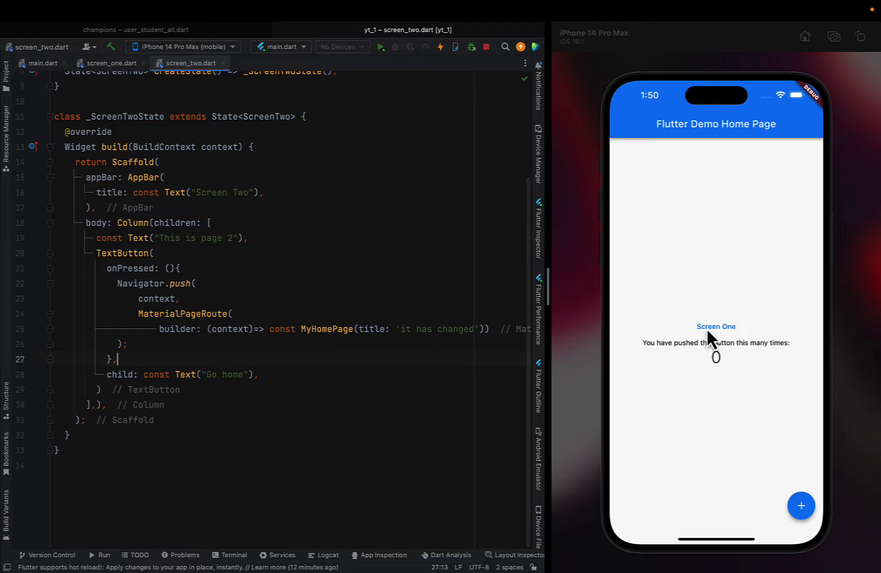
pyautogui.click(716, 326)
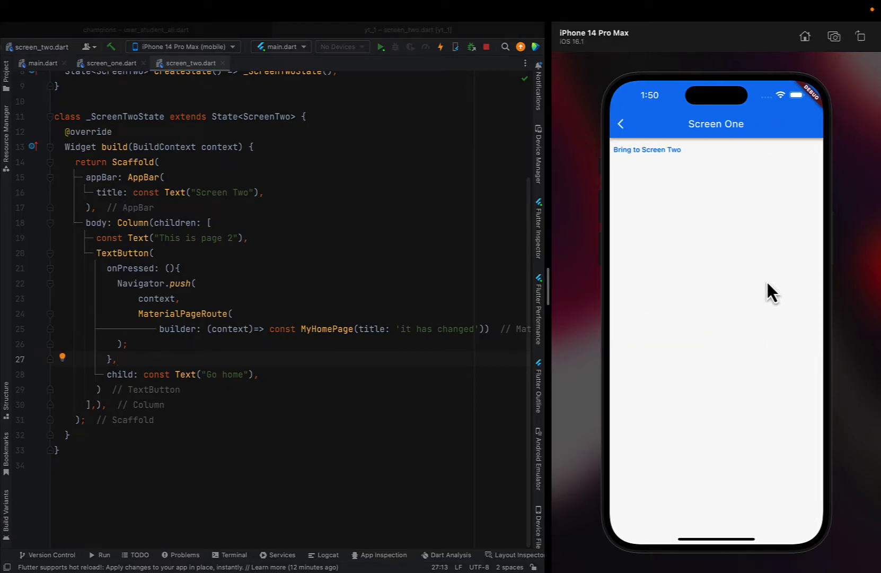
pyautogui.moveTo(711, 355)
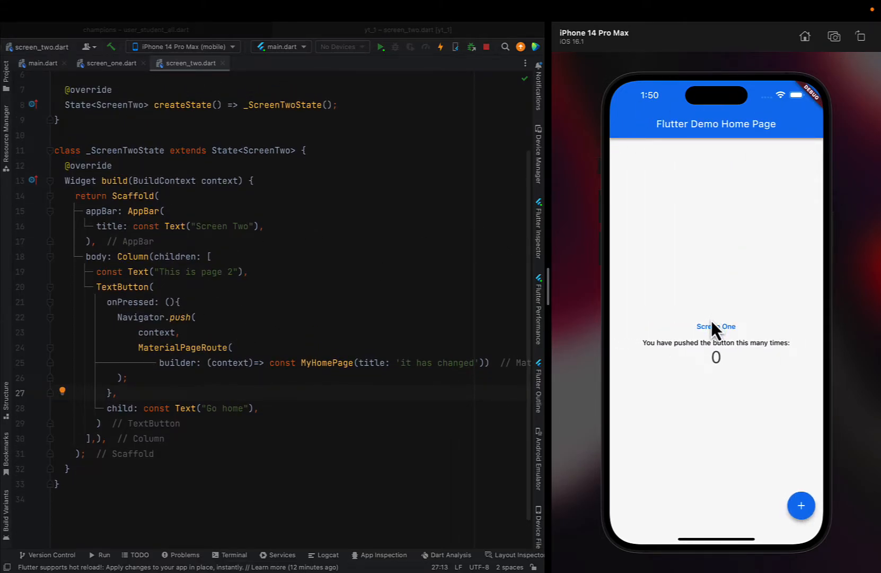
pyautogui.click(716, 326)
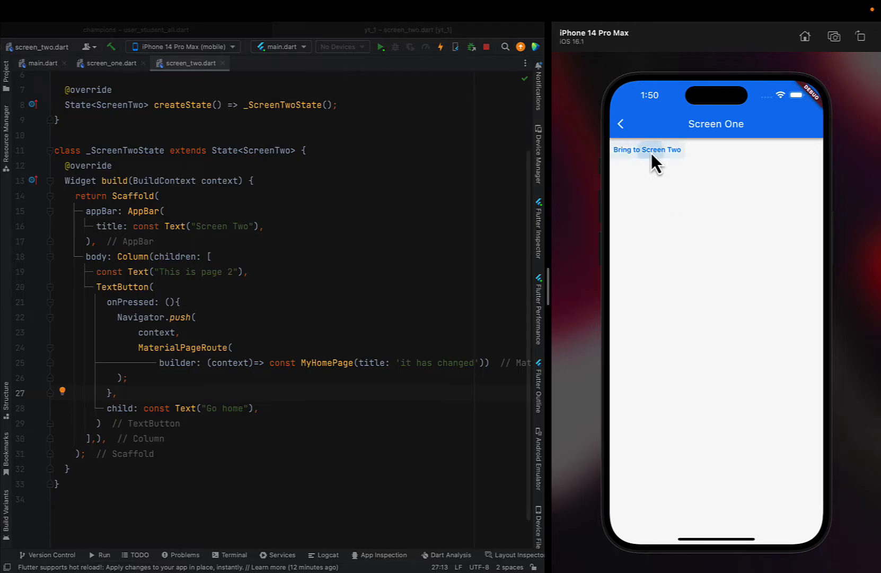
pyautogui.click(647, 149)
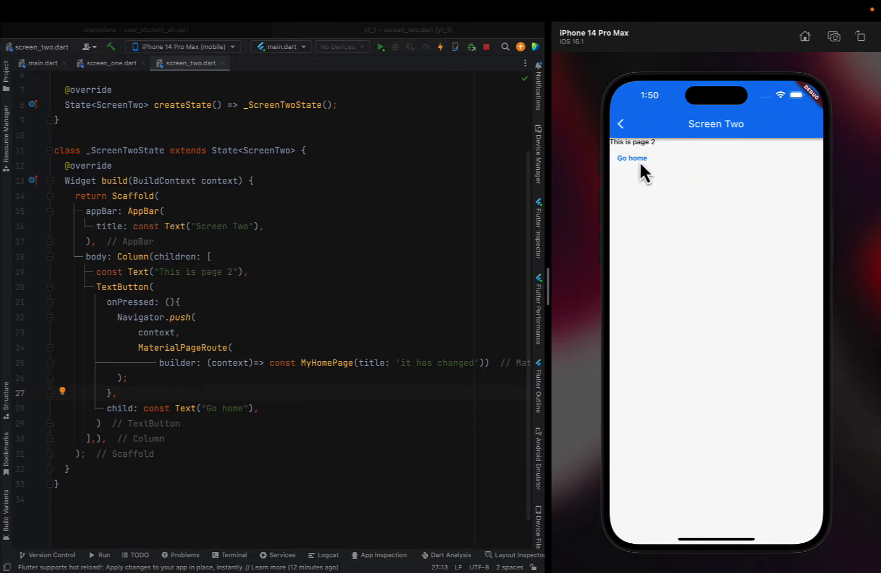
pyautogui.click(632, 158)
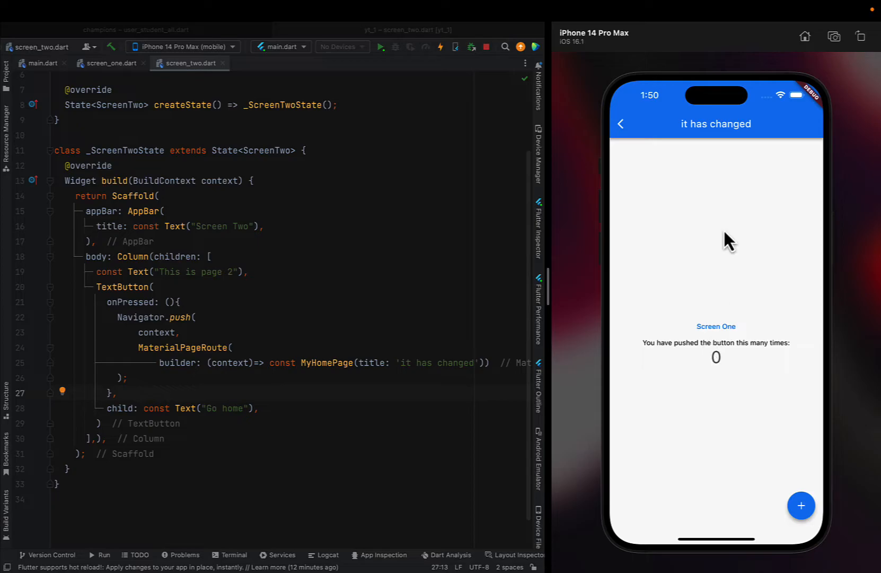
pyautogui.moveTo(657, 136)
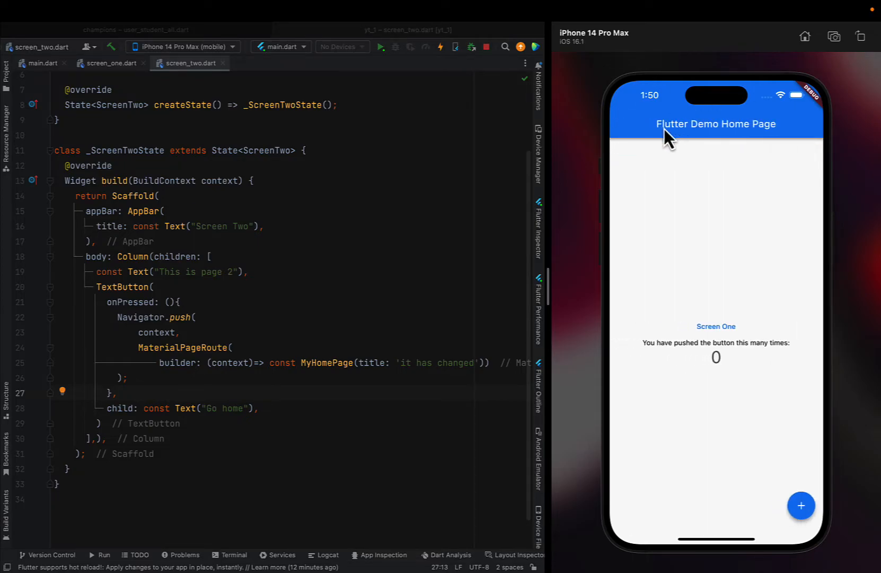
pyautogui.click(716, 327)
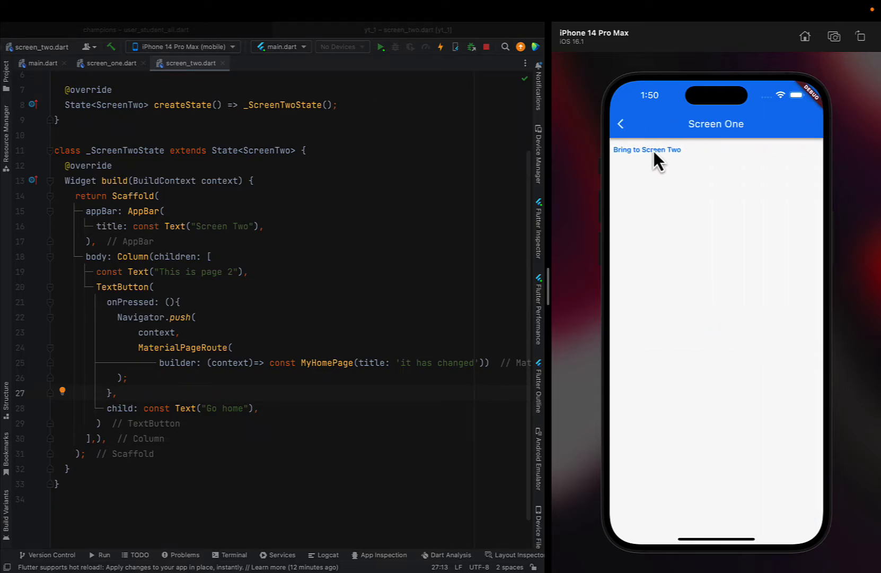
pyautogui.click(647, 149)
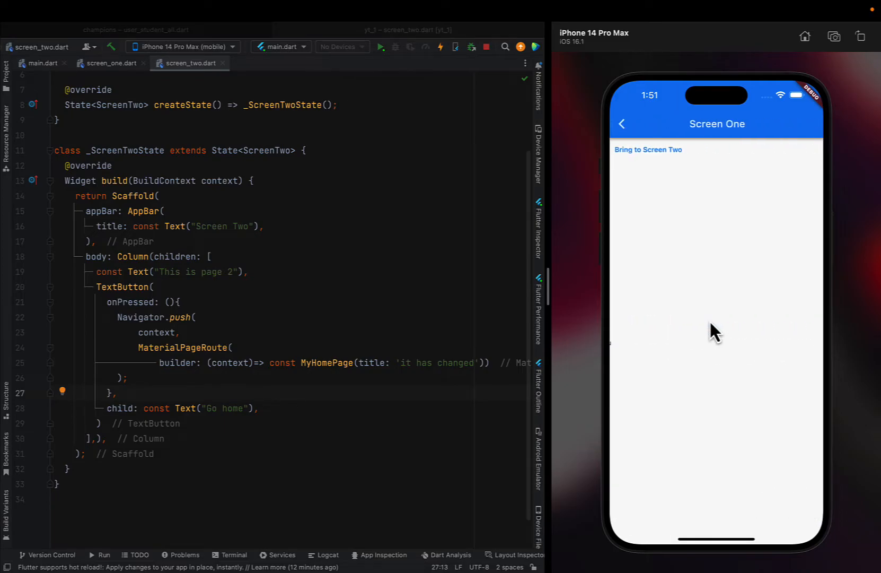
pyautogui.click(647, 149)
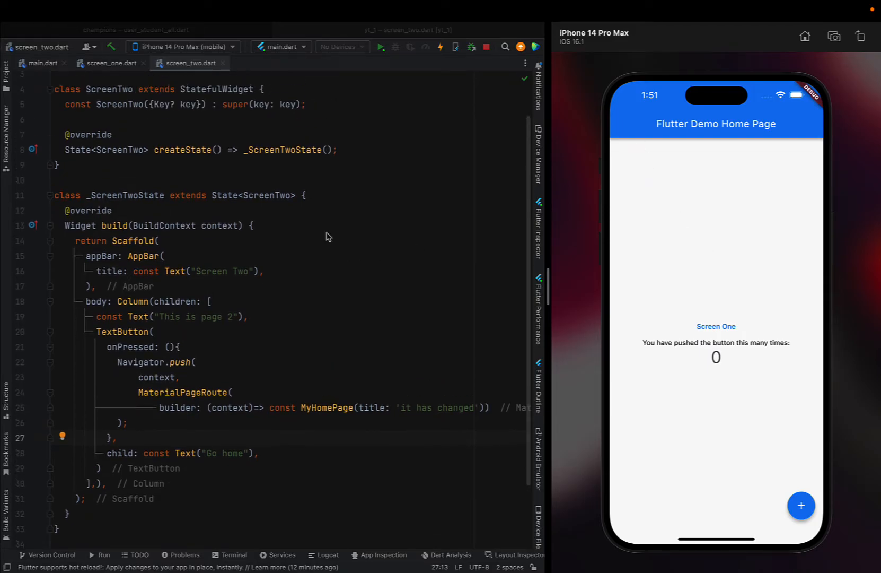
pyautogui.click(42, 63)
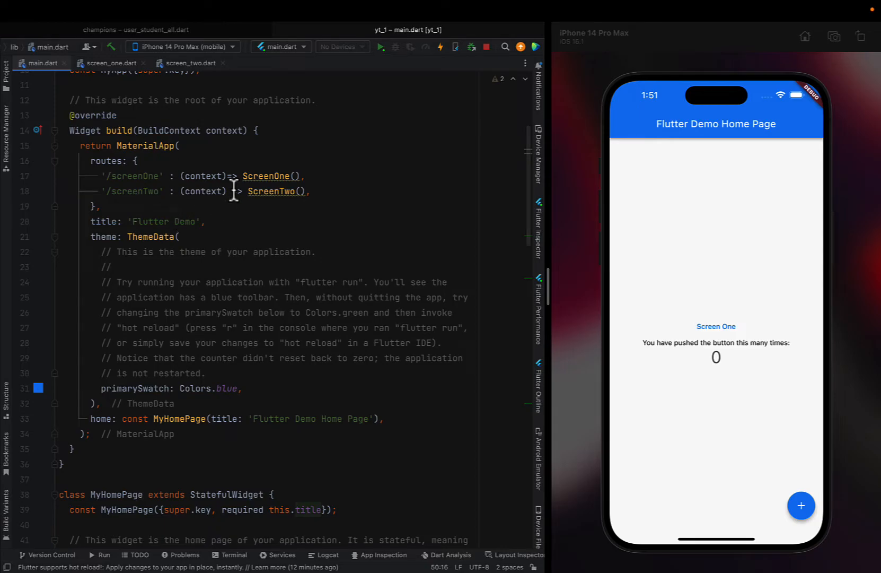
# - Add const before ScreenOne() and ScreenTwo() in the routes map, then scroll to the home TextButton
pyautogui.write('const')
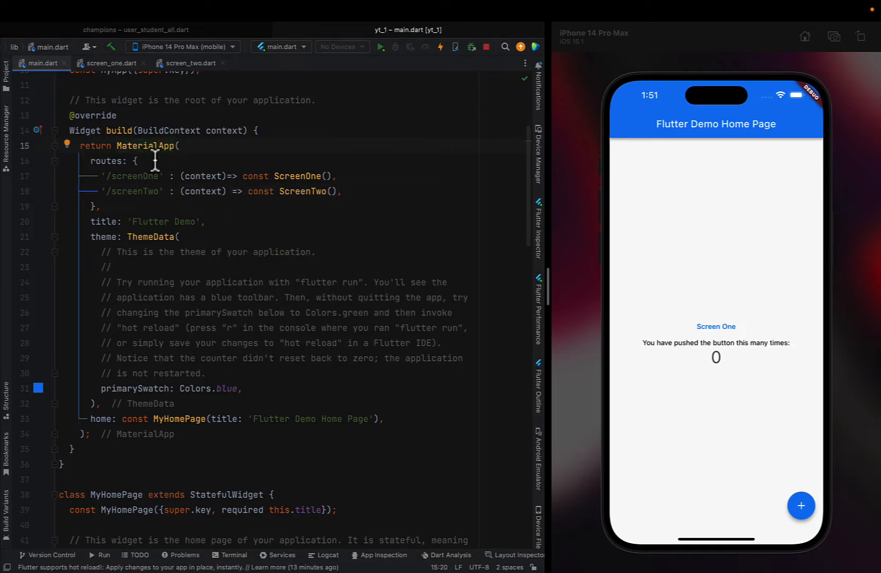
pyautogui.click(121, 161)
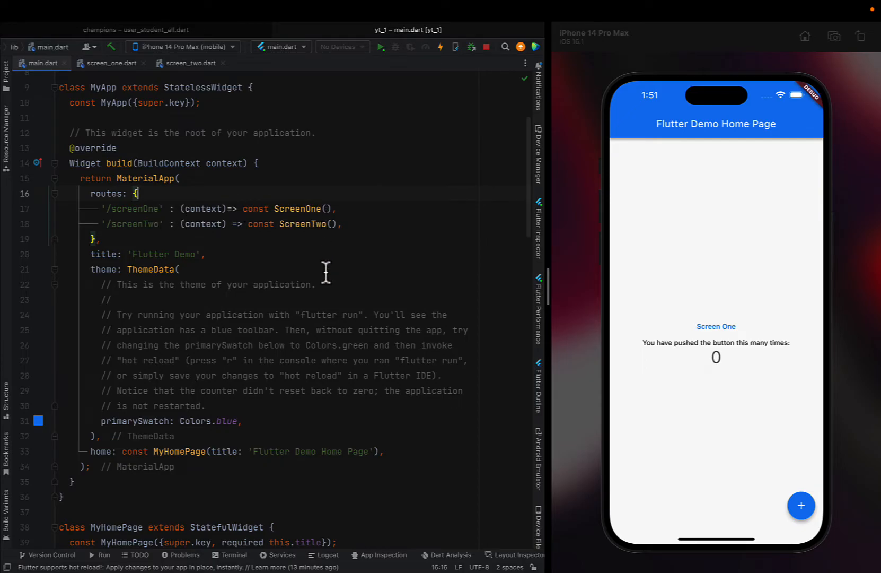
pyautogui.scroll(-3)
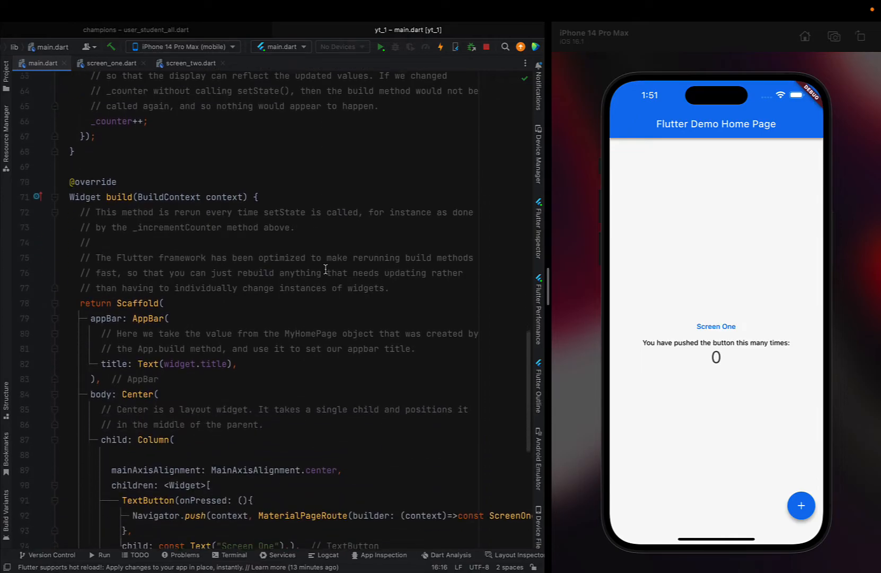
pyautogui.scroll(-3)
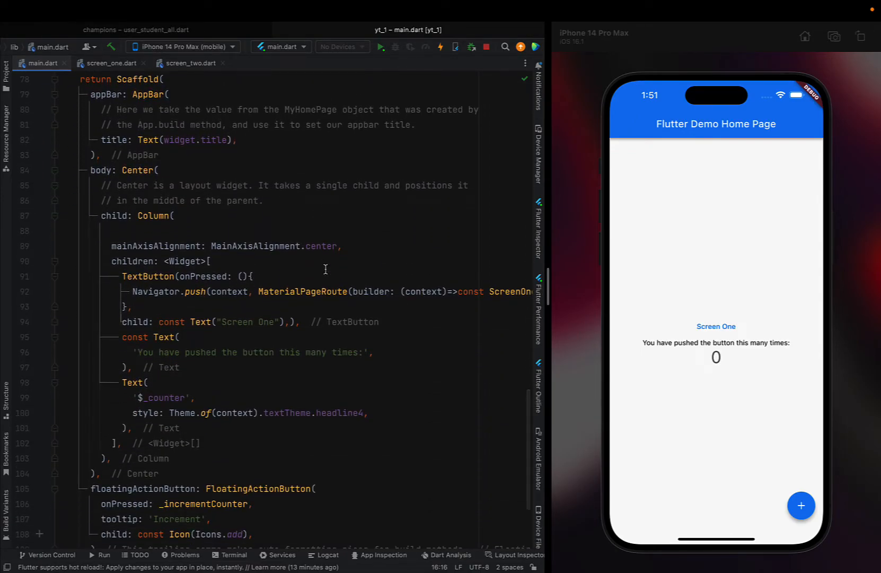
pyautogui.scroll(-3)
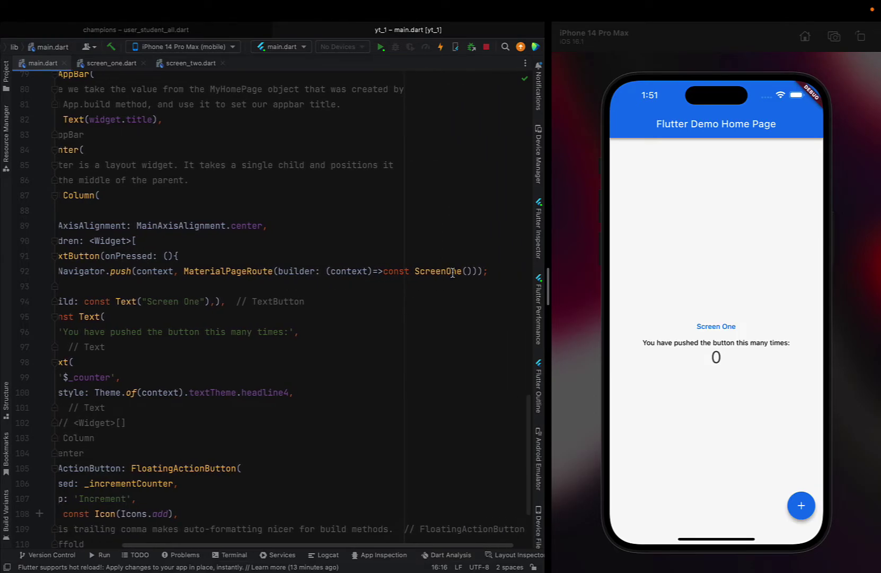
pyautogui.click(490, 271)
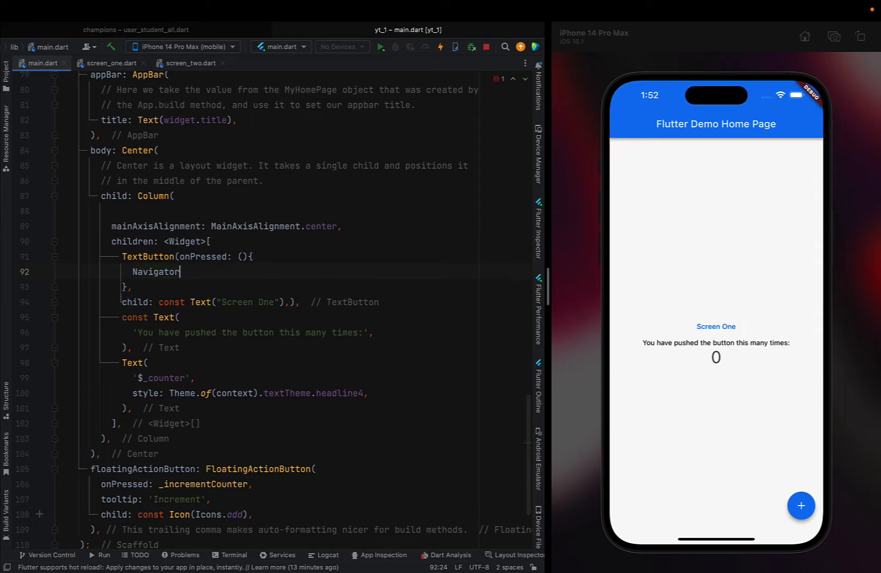
# - Change the Screen One button to call Navigator.pushNamed(context, '/screenOne')
pyautogui.write('.push')
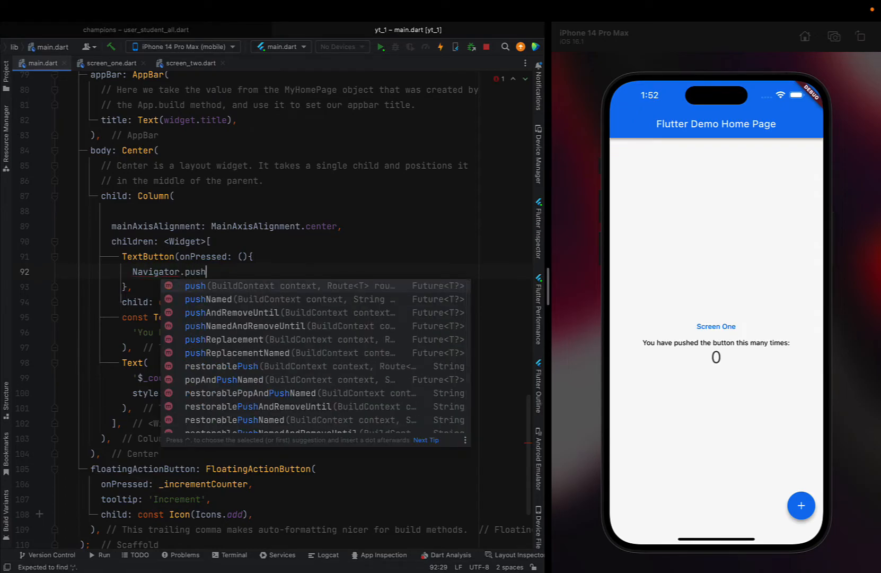
pyautogui.click(208, 299)
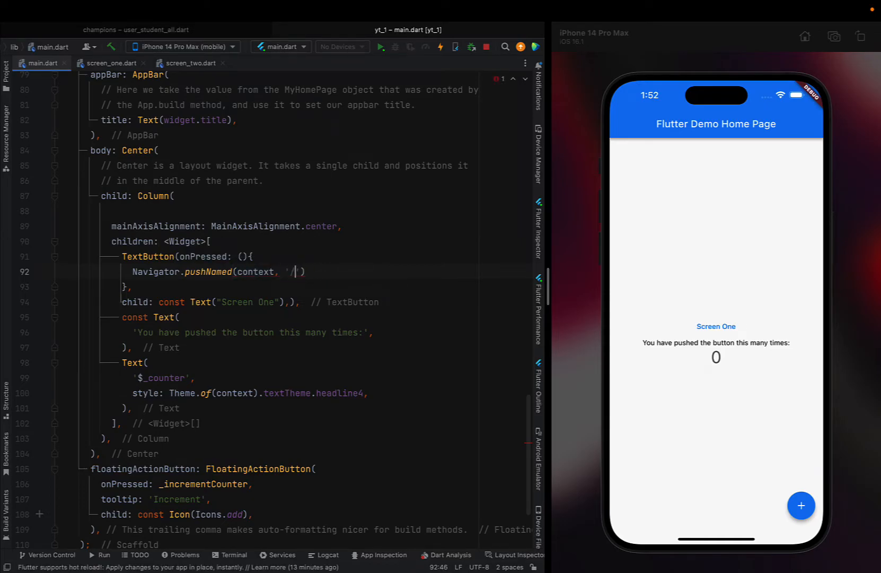
pyautogui.write('scr')
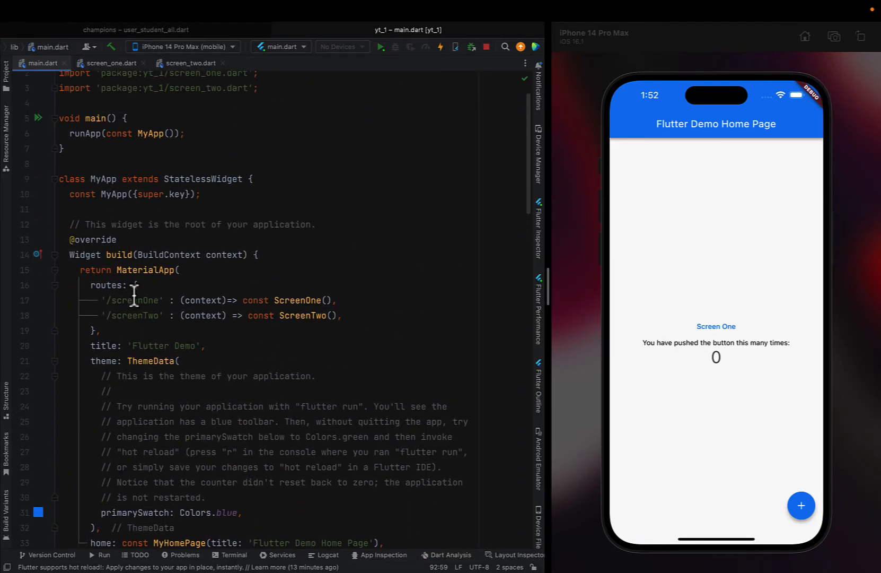
pyautogui.doubleClick(133, 300)
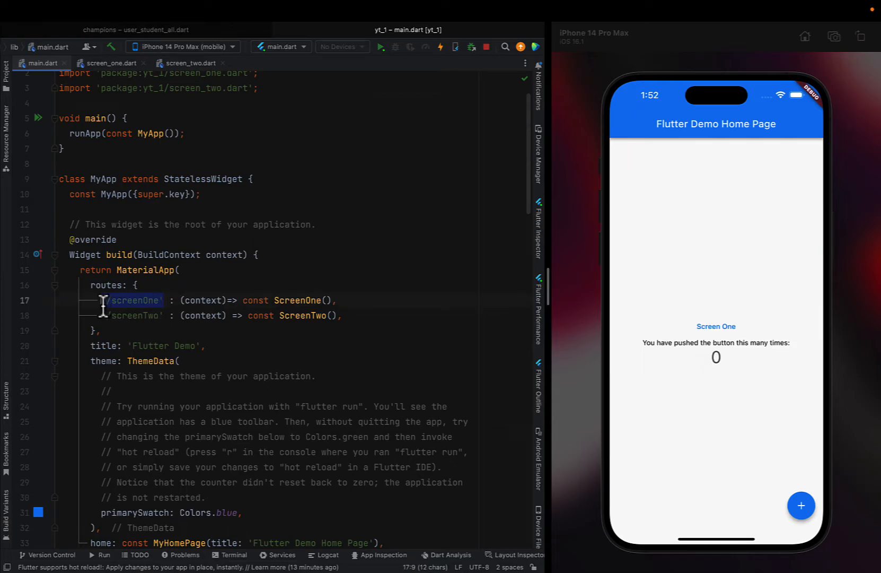
pyautogui.scroll(-3)
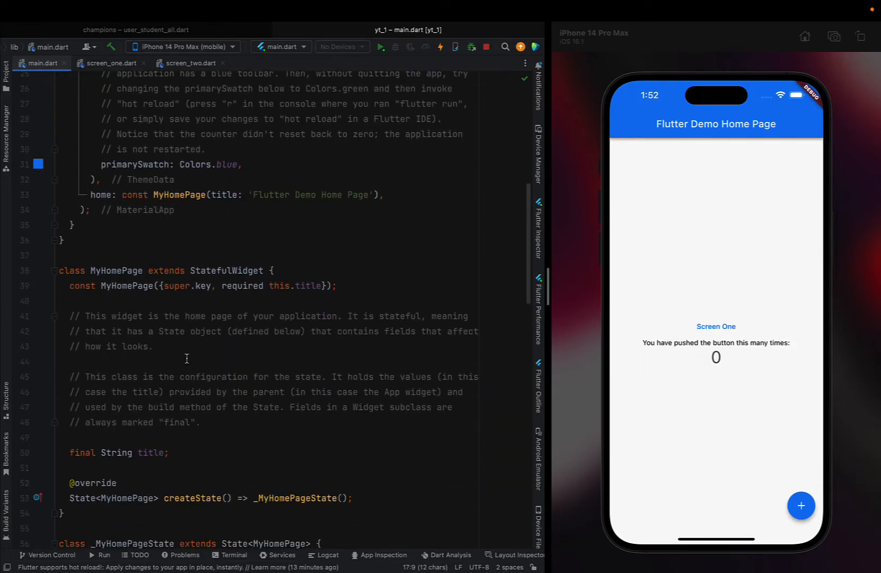
pyautogui.scroll(-3)
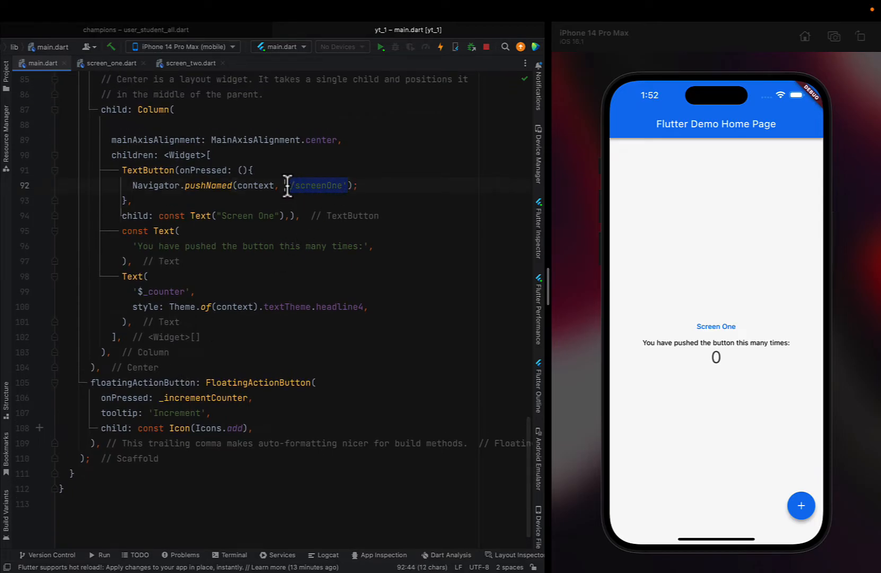
pyautogui.click(438, 46)
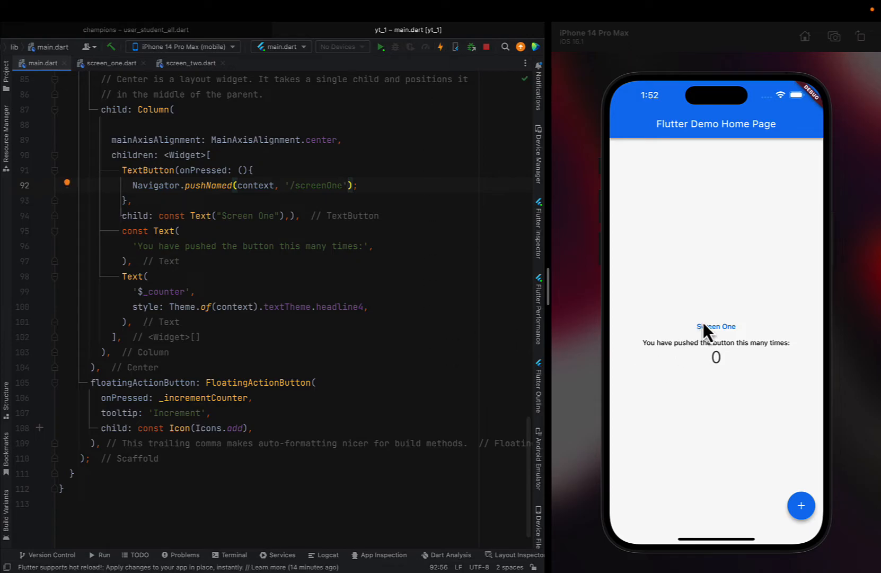
pyautogui.click(716, 327)
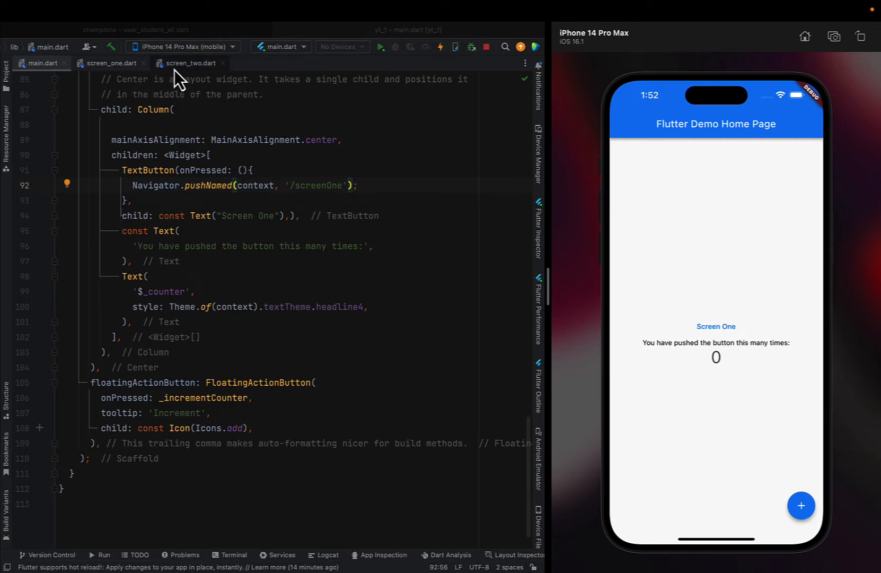
# - In screen_one.dart, switch the button's onPressed to Navigator.pushNamed(context, '/screenTwo')
pyautogui.click(106, 63)
pyautogui.write('Navigator.p')
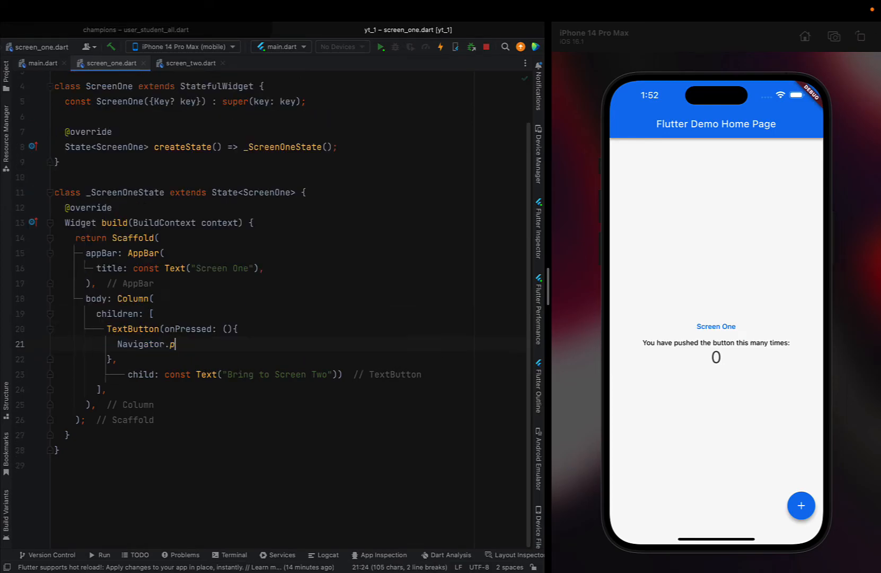
pyautogui.write('ushNamed(context, routeName);')
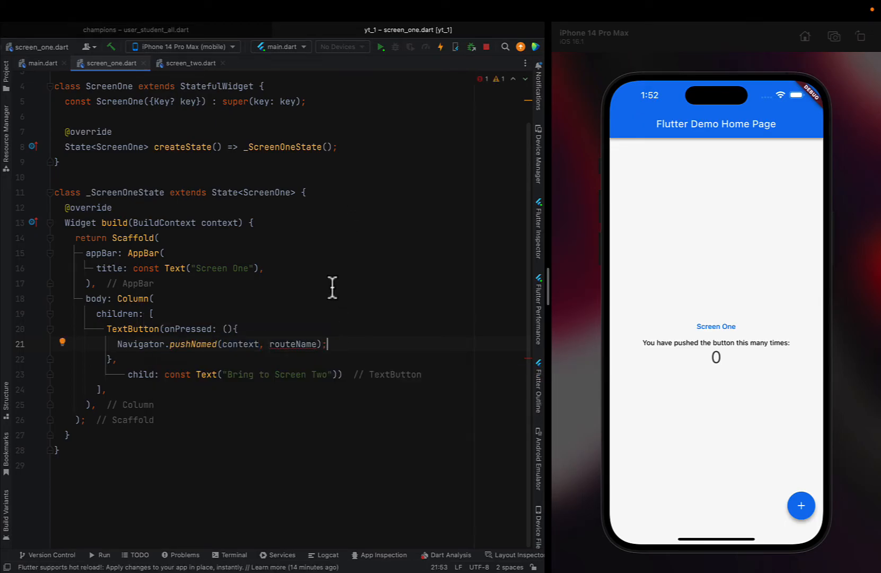
pyautogui.press('BackSpace')
pyautogui.write("'/")
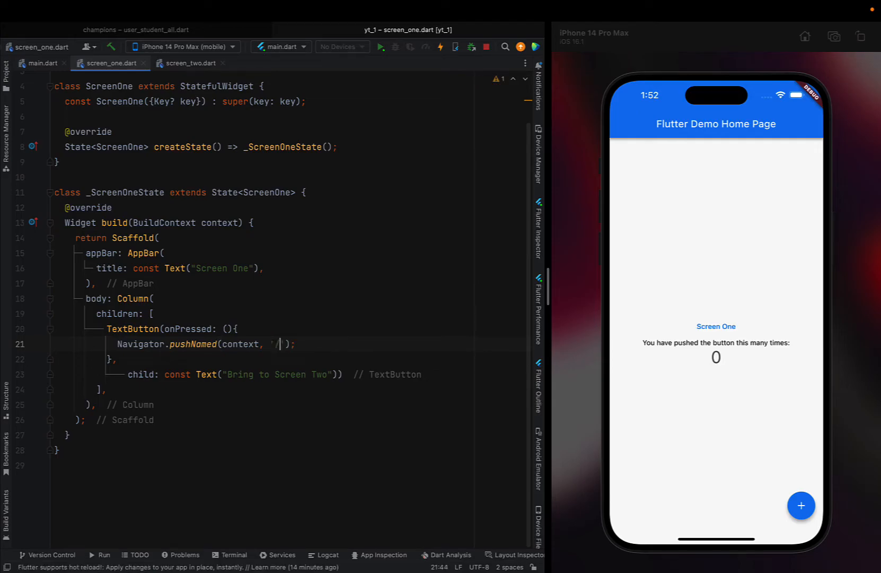
pyautogui.write('screenTwo')
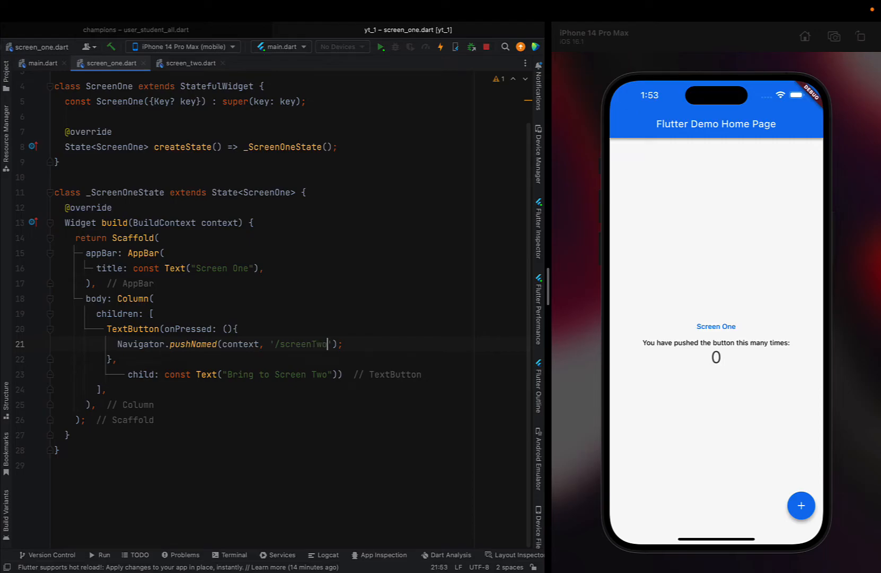
pyautogui.click(441, 46)
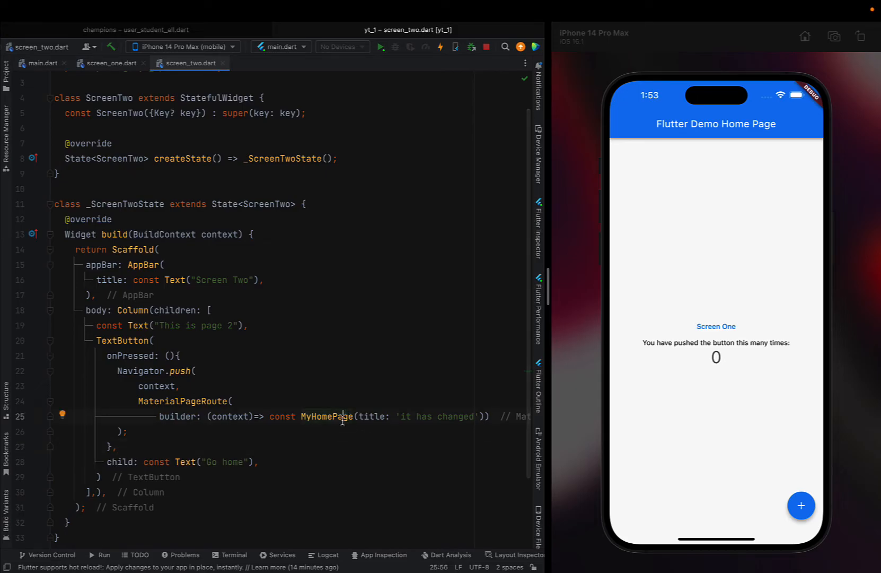
pyautogui.moveTo(447, 439)
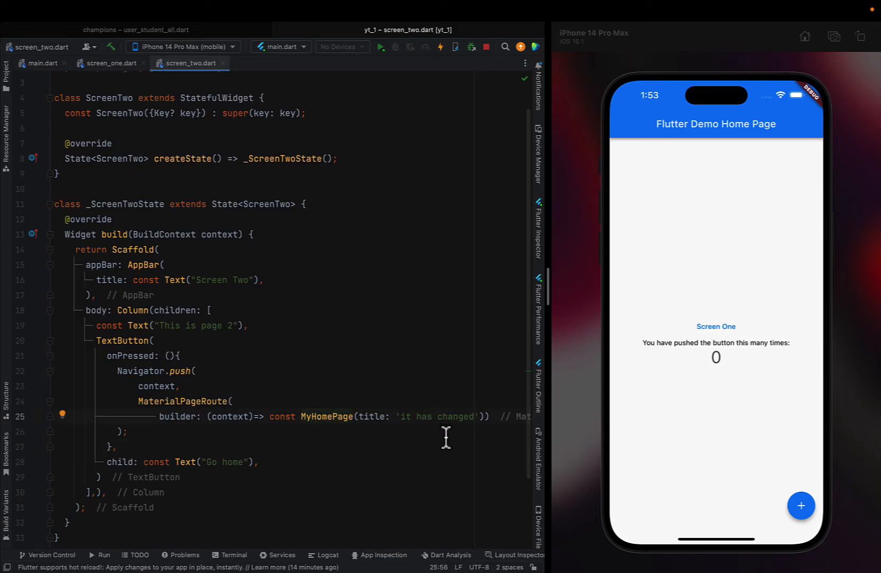
pyautogui.moveTo(286, 424)
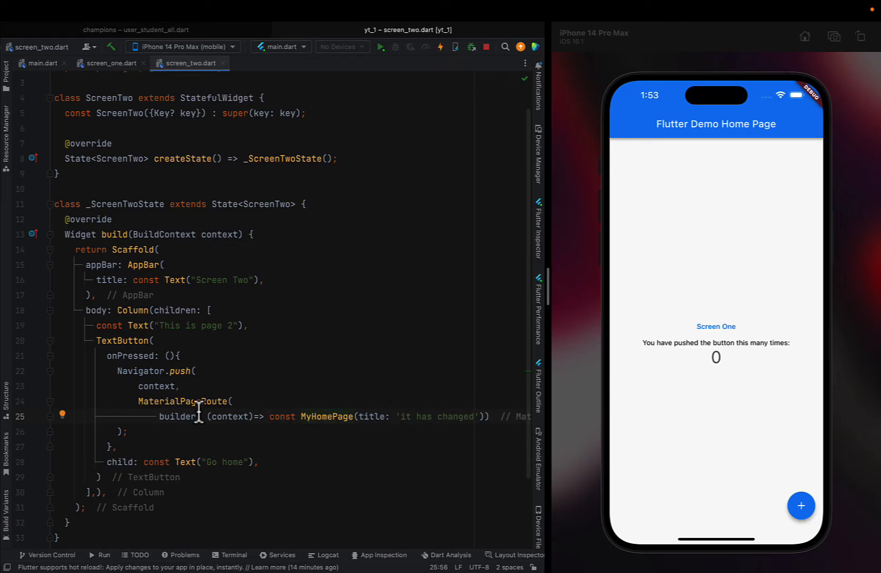
pyautogui.moveTo(198, 272)
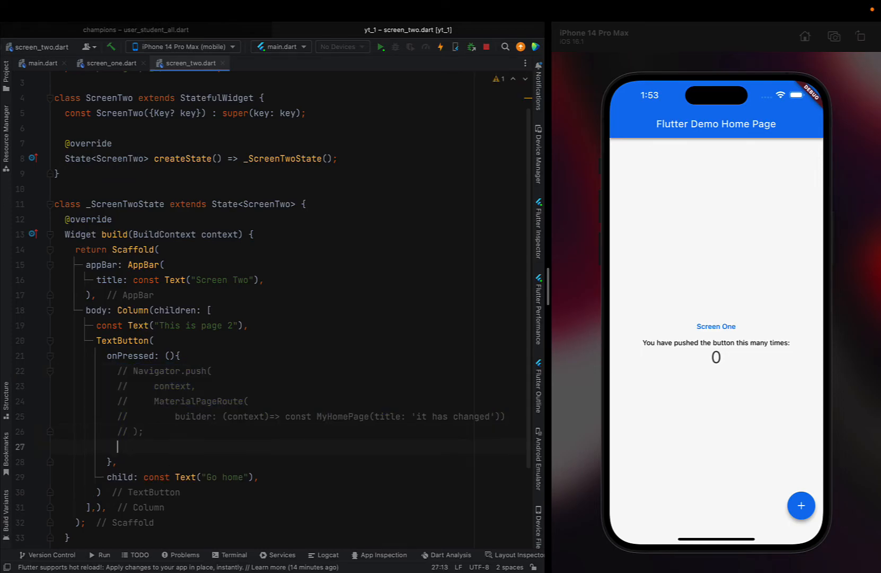
# - Make Go home call Navigator.pushNamed(context, '/') in screen_two.dart, then open Screen One in the app
pyautogui.write('Navigo')
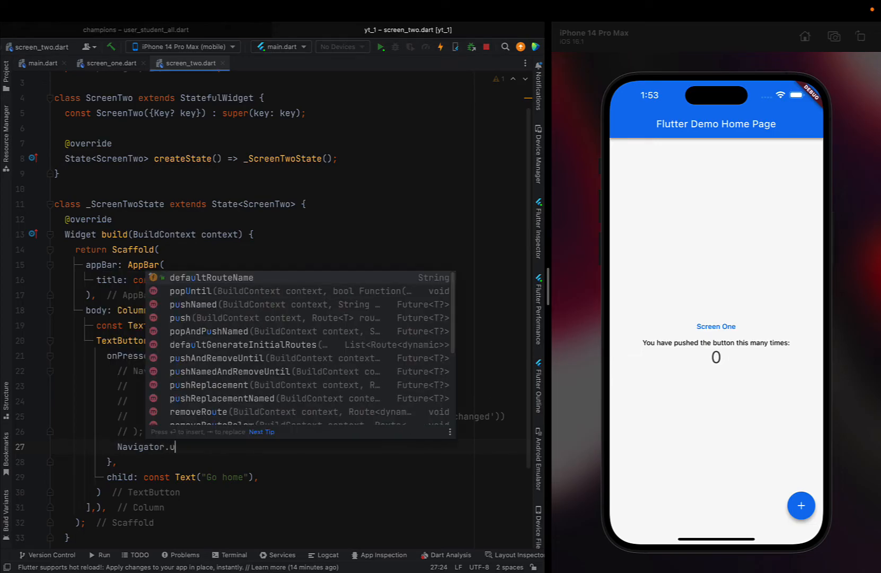
pyautogui.click(193, 304)
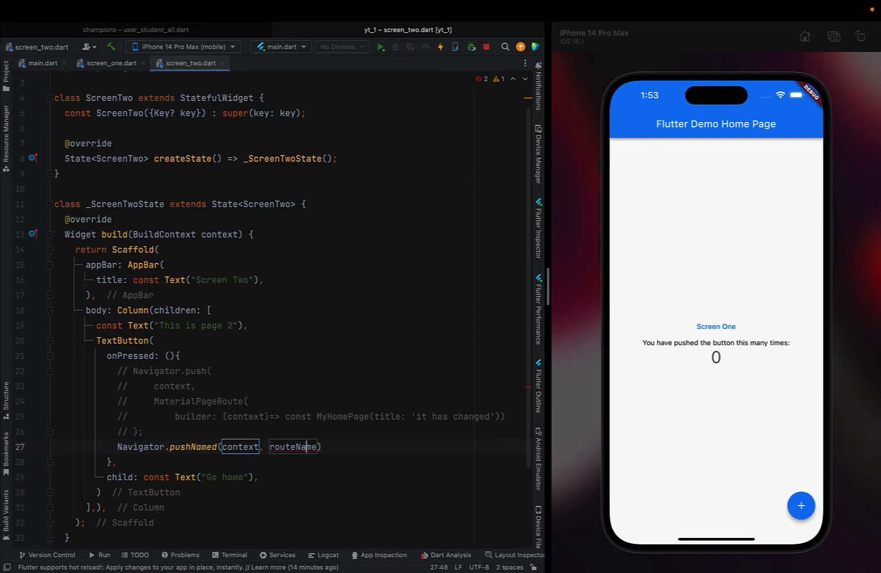
pyautogui.press('Backspace')
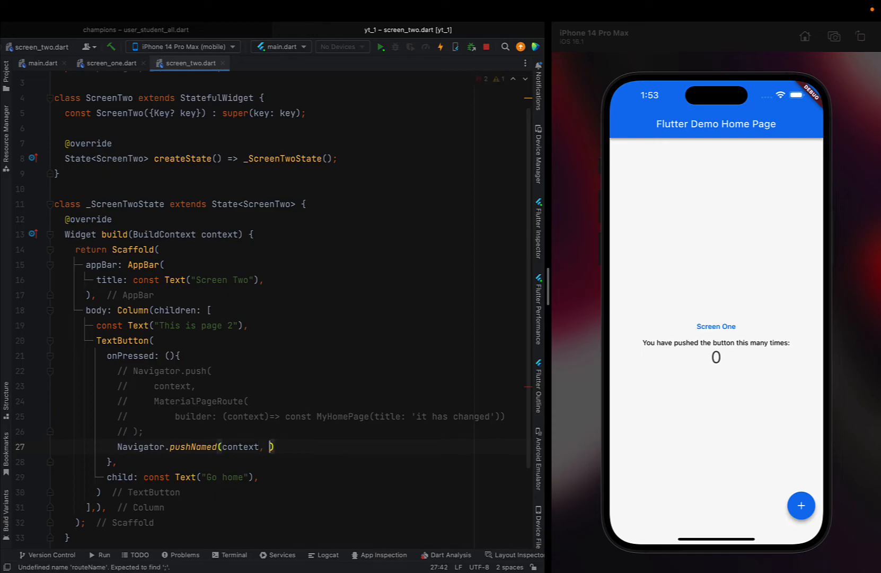
pyautogui.write("'/'")
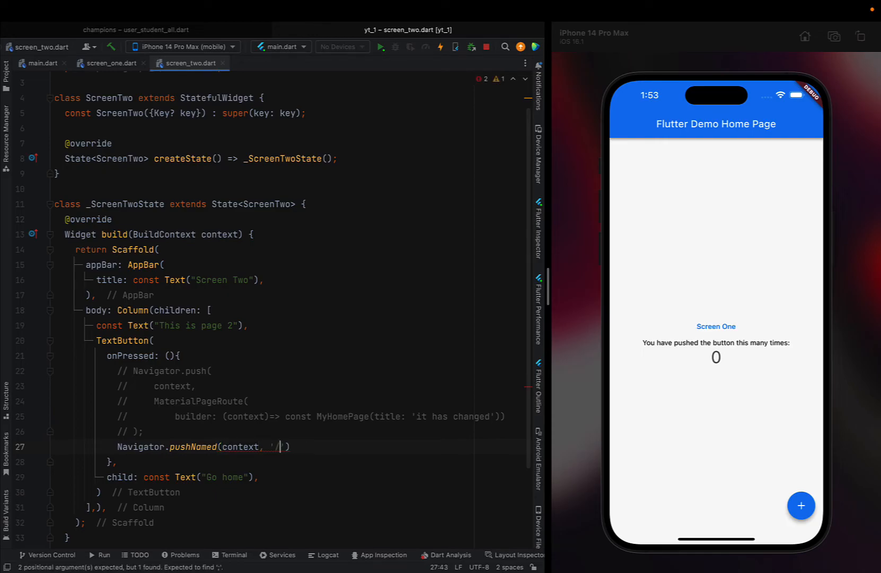
pyautogui.write("');")
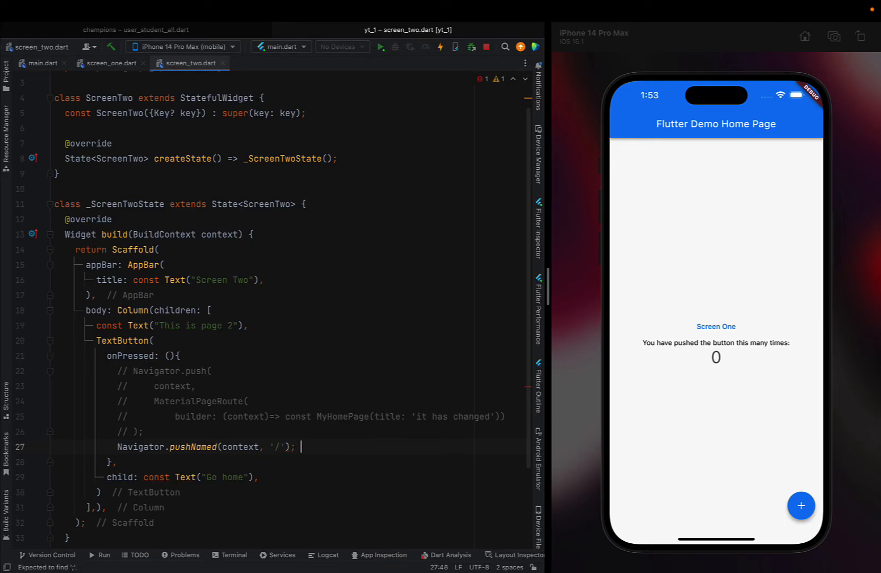
pyautogui.click(440, 47)
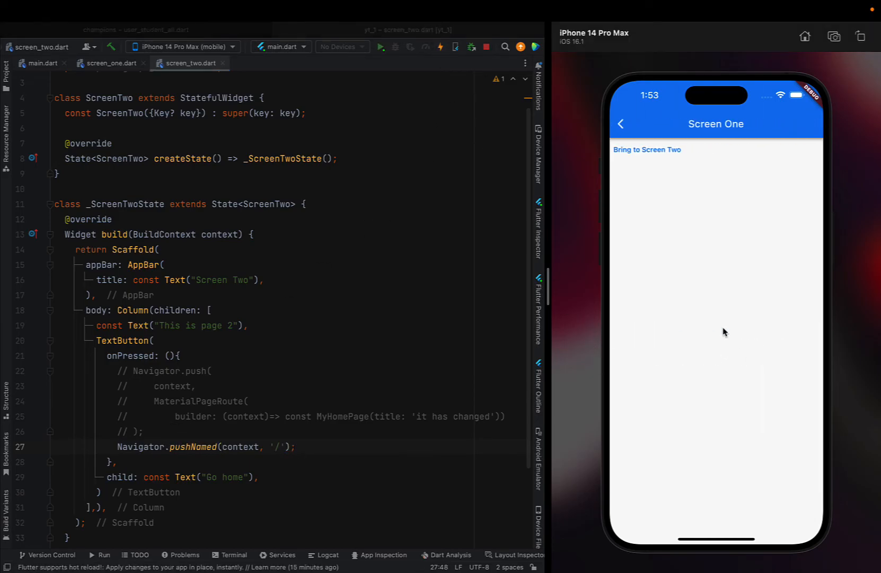
# - In the simulator, return home, open Screen One, then go on to Screen Two
pyautogui.click(647, 149)
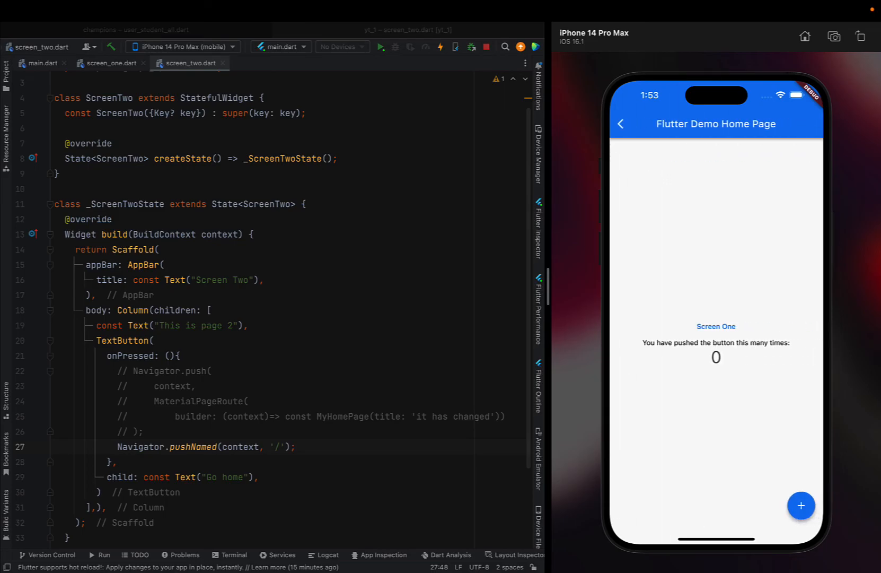
pyautogui.moveTo(514, 227)
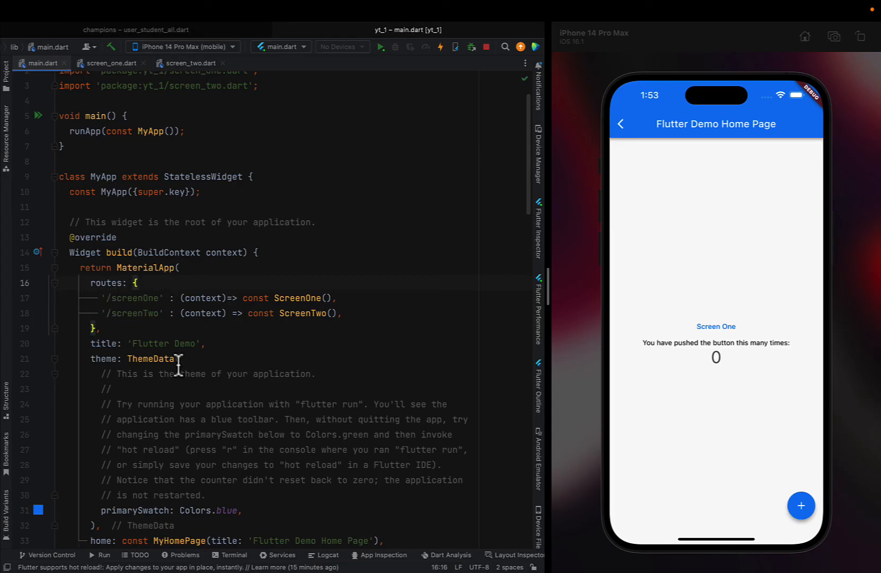
pyautogui.click(190, 63)
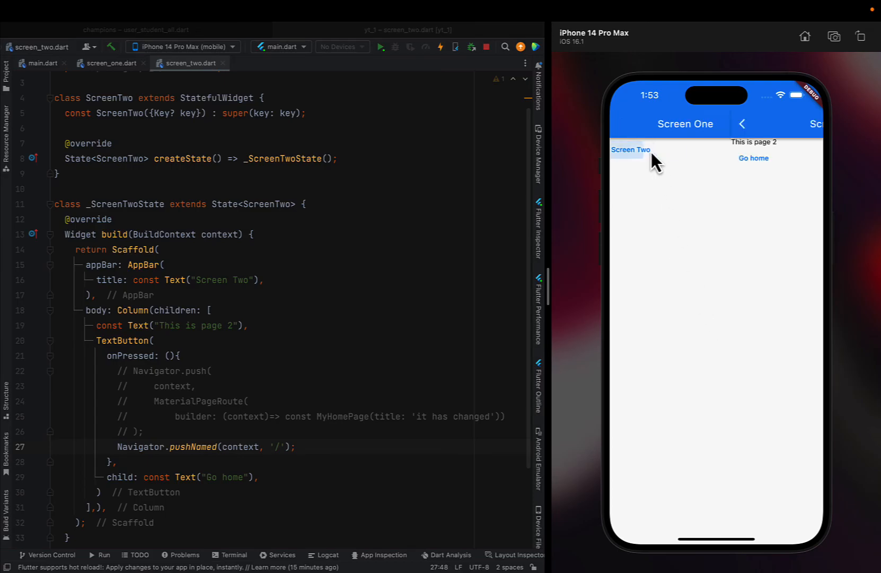
pyautogui.click(754, 158)
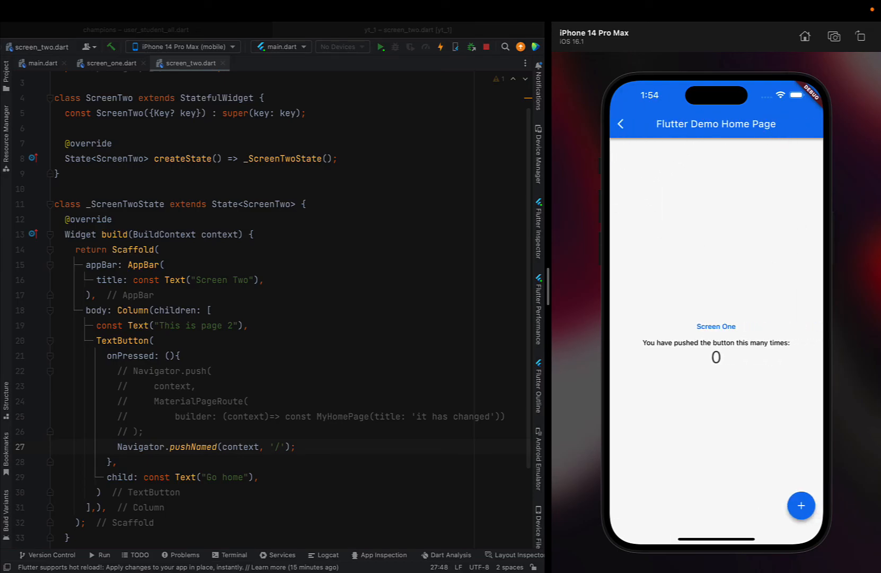
pyautogui.moveTo(694, 319)
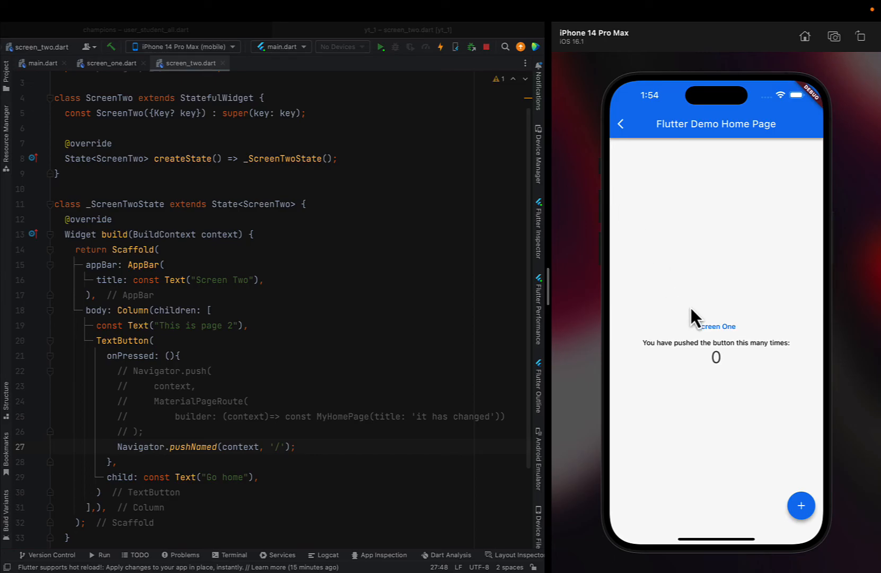
pyautogui.moveTo(339, 327)
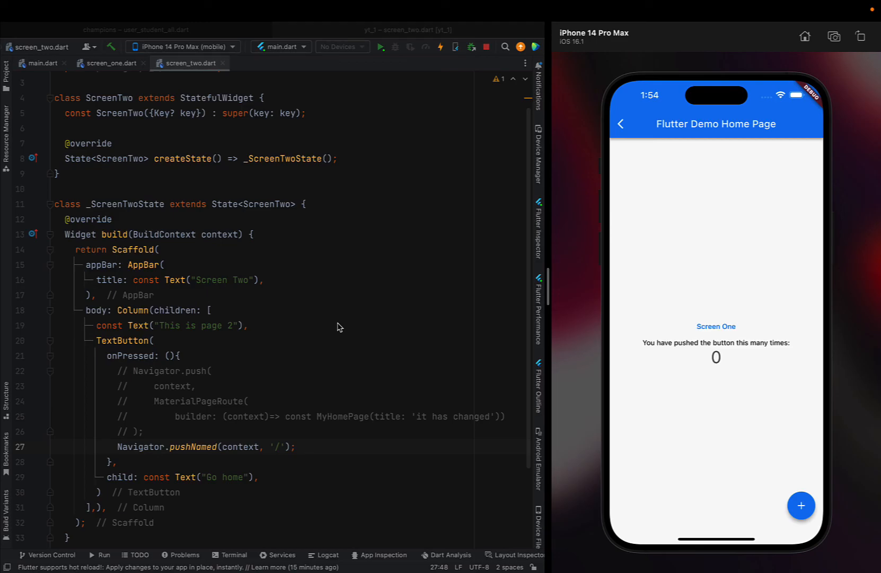
pyautogui.moveTo(623, 125)
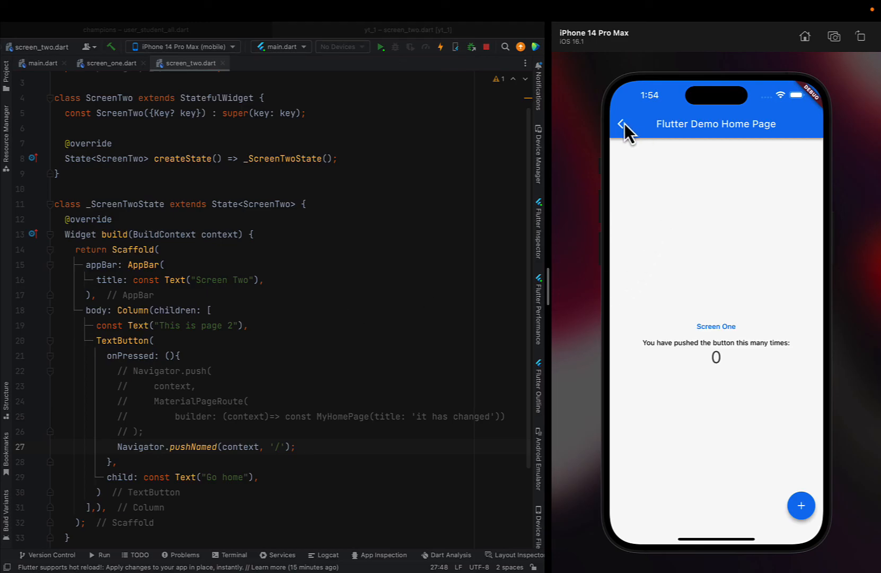